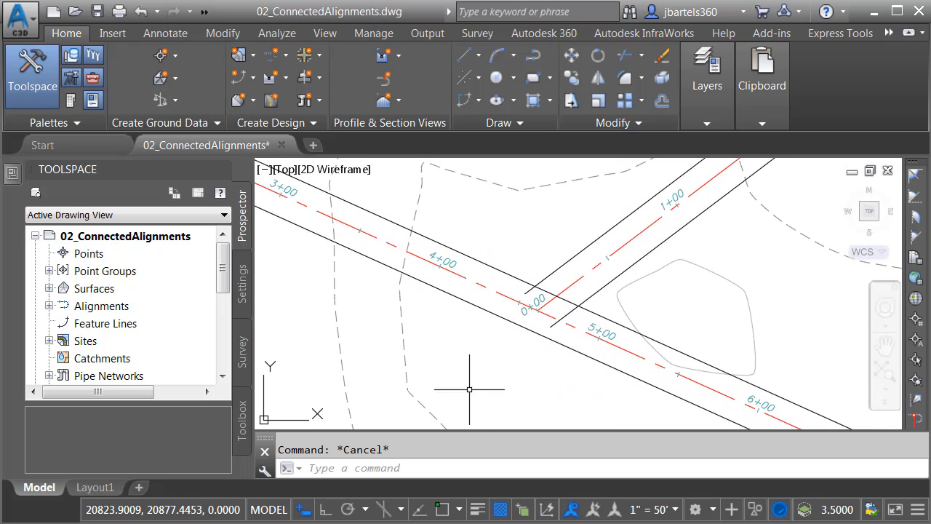
mouse_move(404, 329)
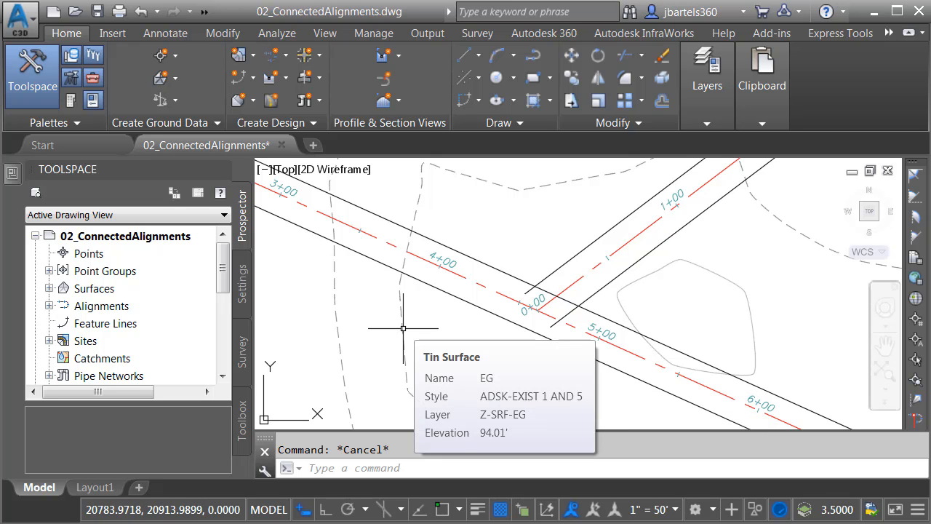
mouse_move(480, 285)
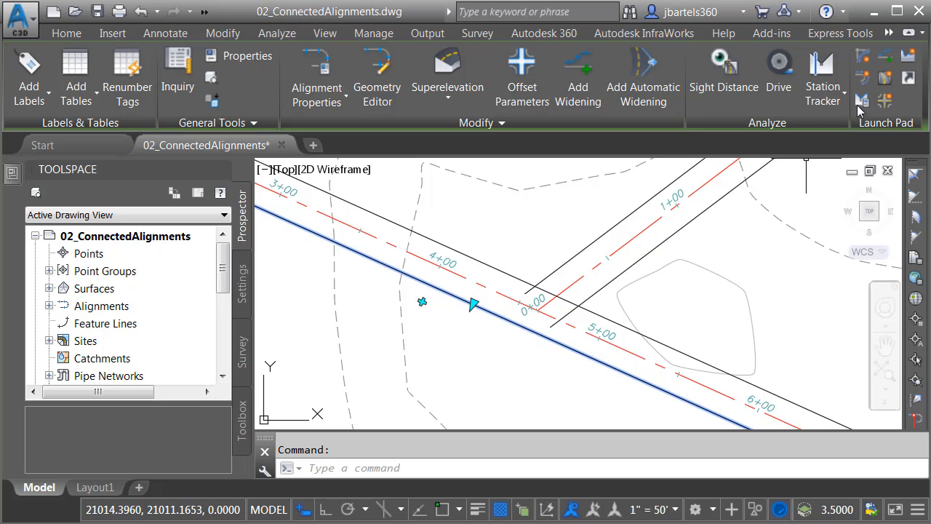
mouse_move(863, 100)
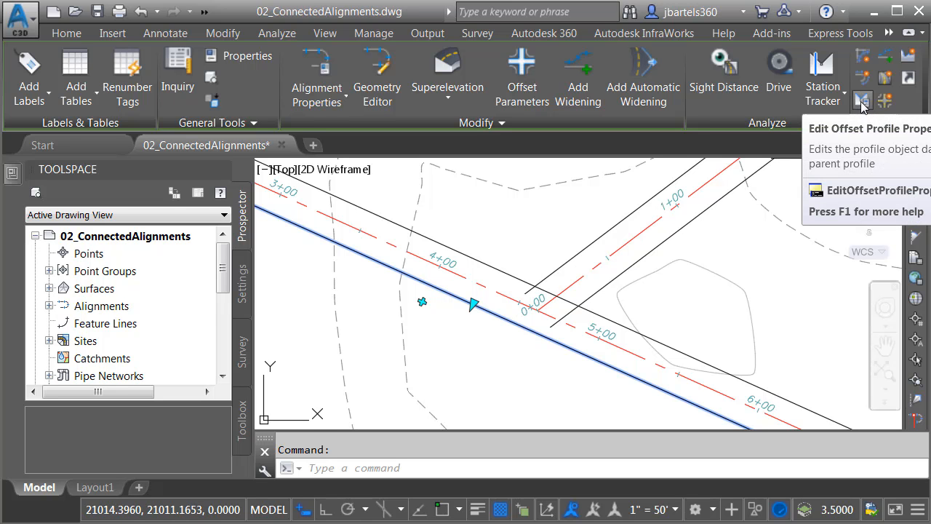
Open the Brickville Road-Right-EOP FG offset profile properties on the Offset Parameters tab.
left_click(862, 100)
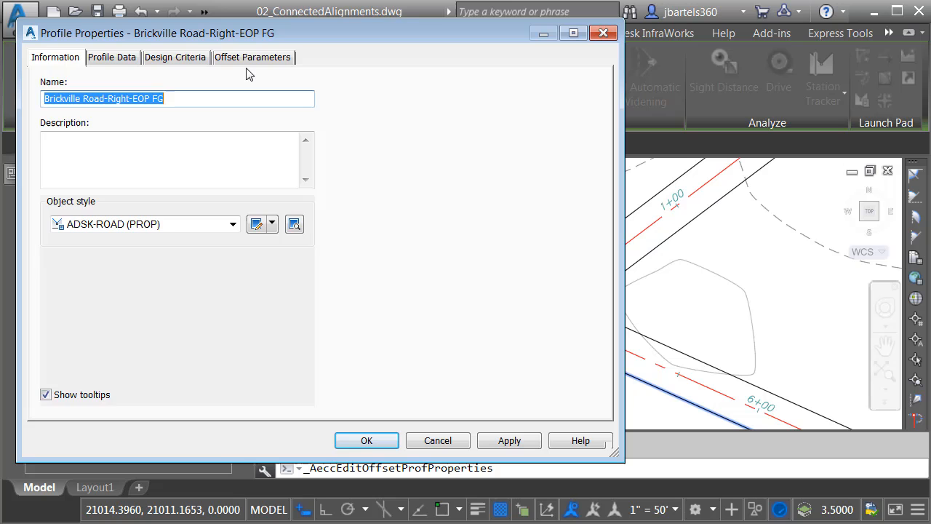
left_click(253, 56)
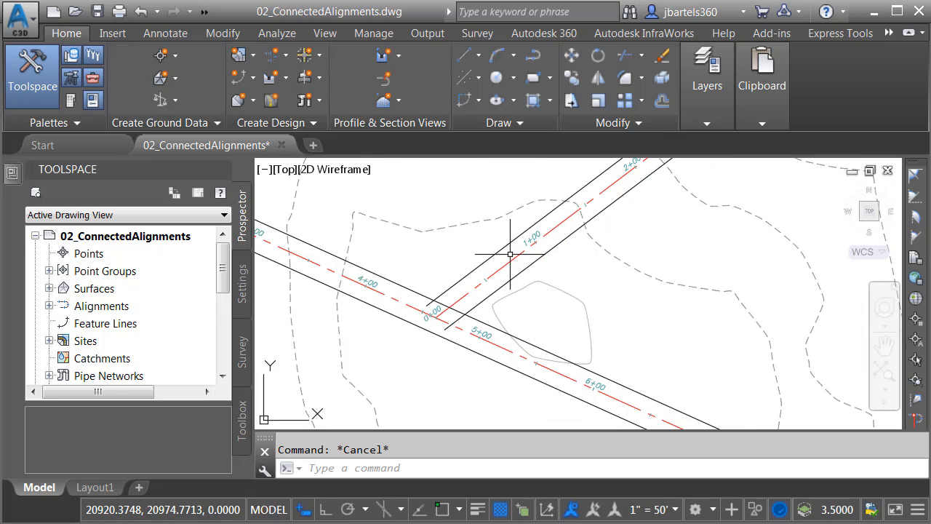
mouse_move(502, 247)
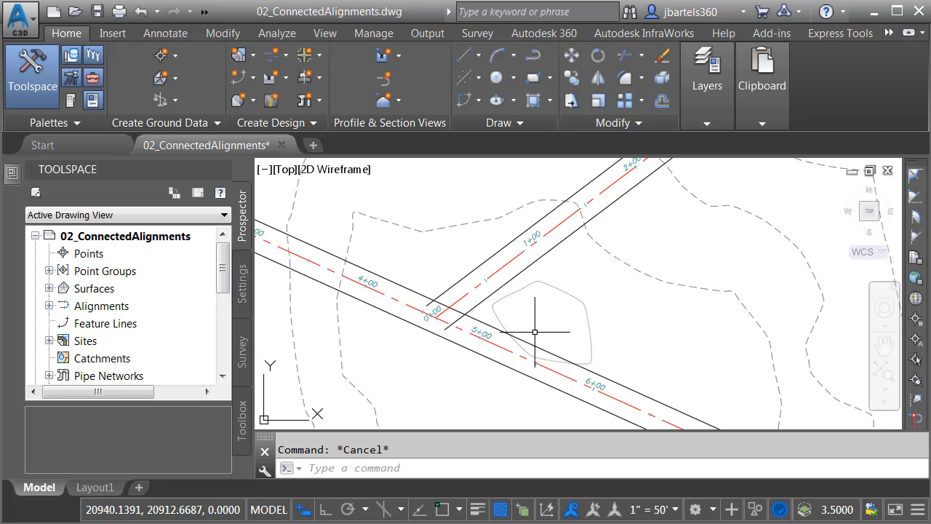
mouse_move(535, 321)
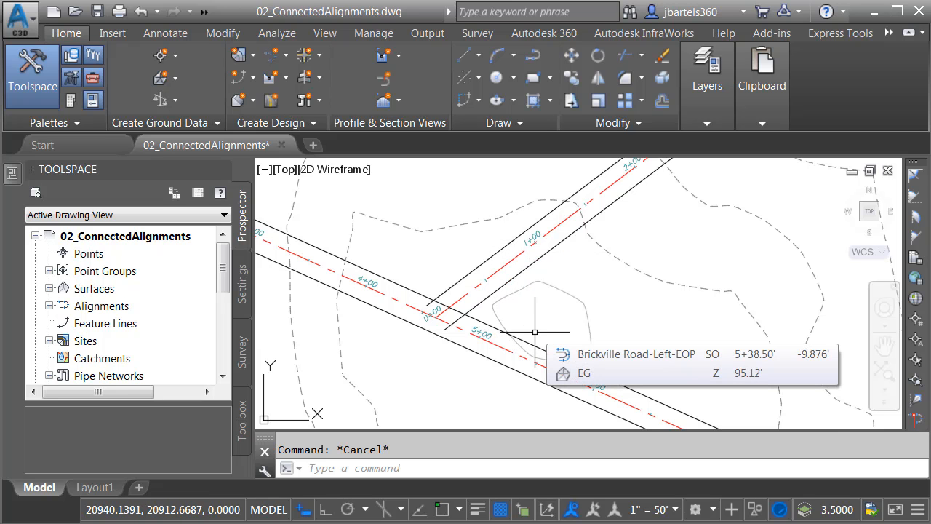
mouse_move(529, 287)
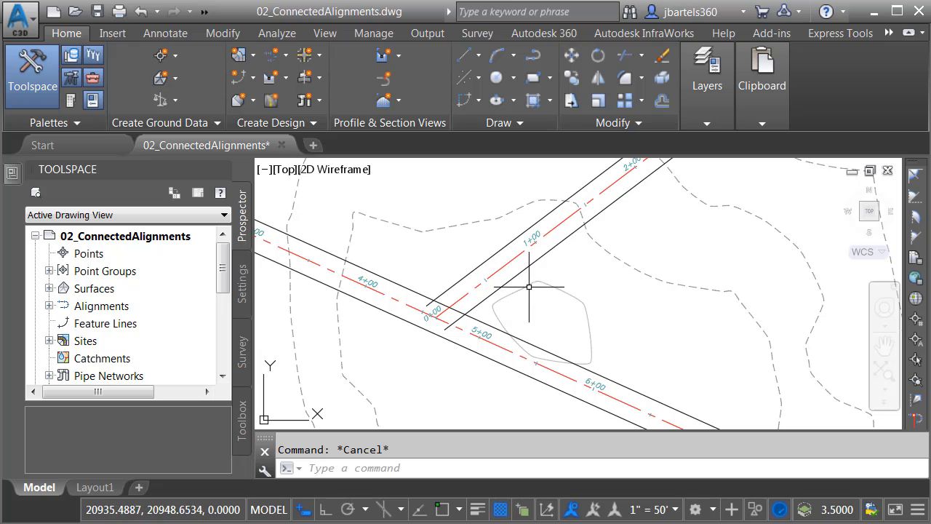
mouse_move(535, 336)
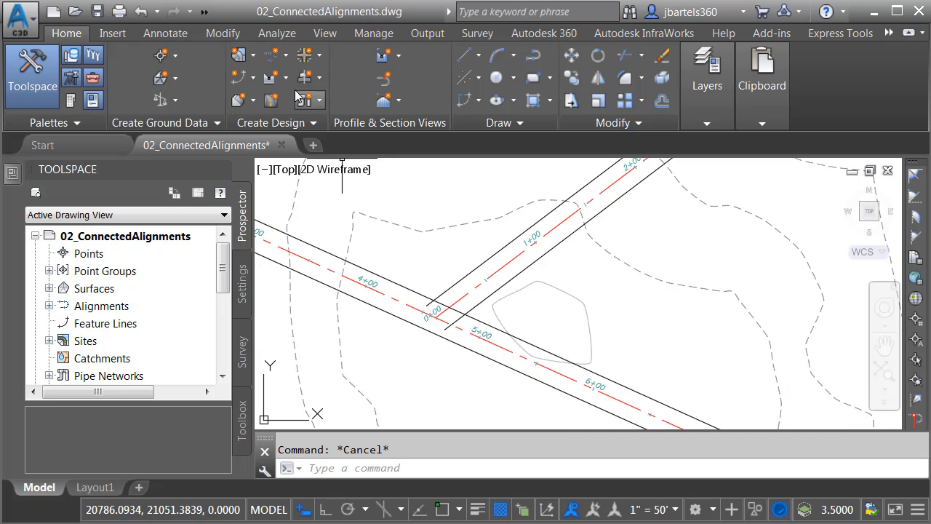
Launch Create Connected Alignment from the Home tab's Alignment dropdown.
left_click(271, 55)
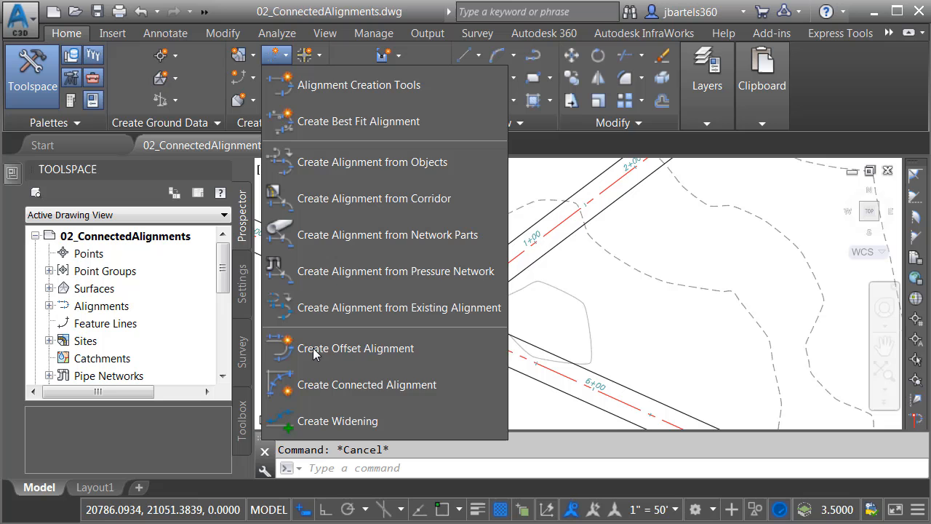
left_click(366, 384)
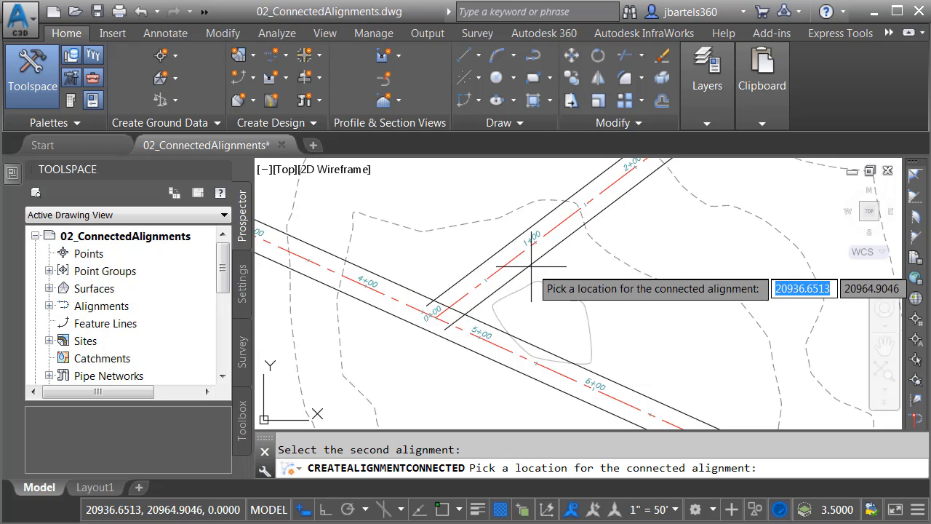
mouse_move(519, 305)
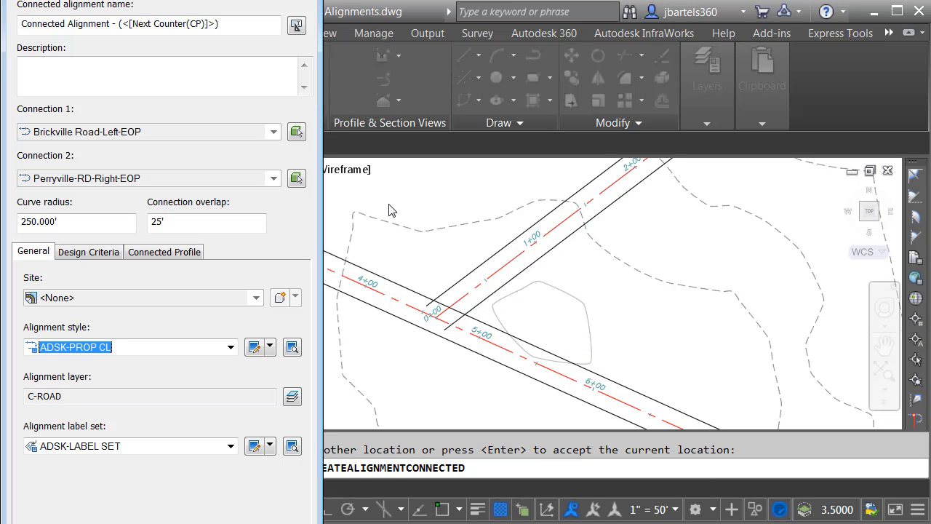
Name the alignment 'NE Return' with curve radius 35.000 and ADSK-PROP EOP style.
left_click(149, 24)
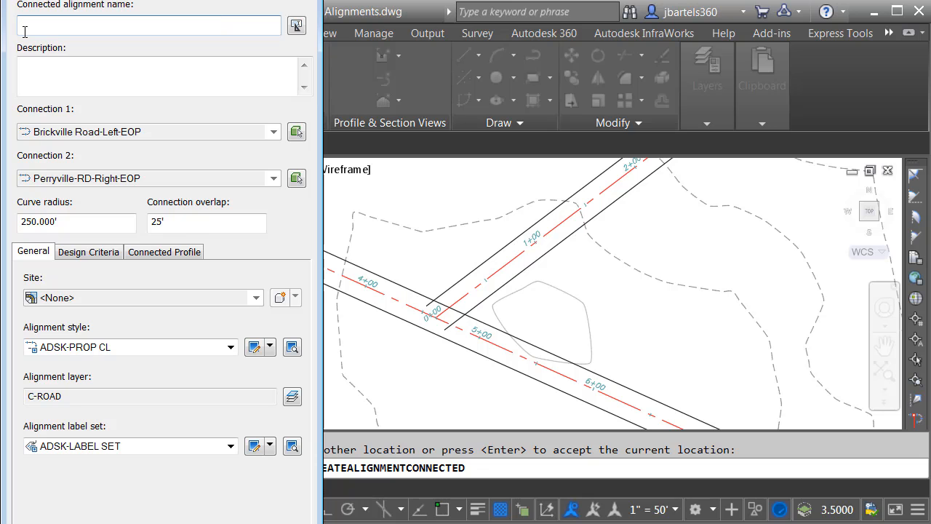
type("NE Return")
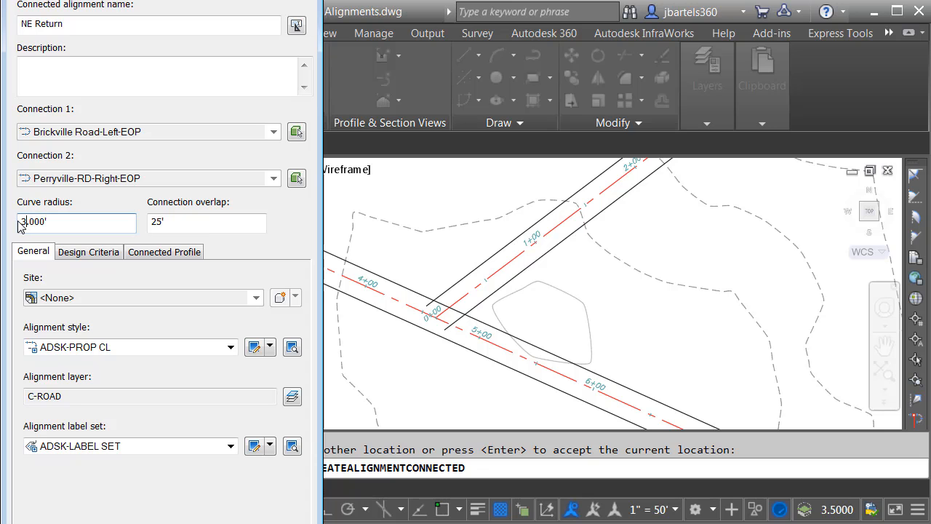
type("35.000")
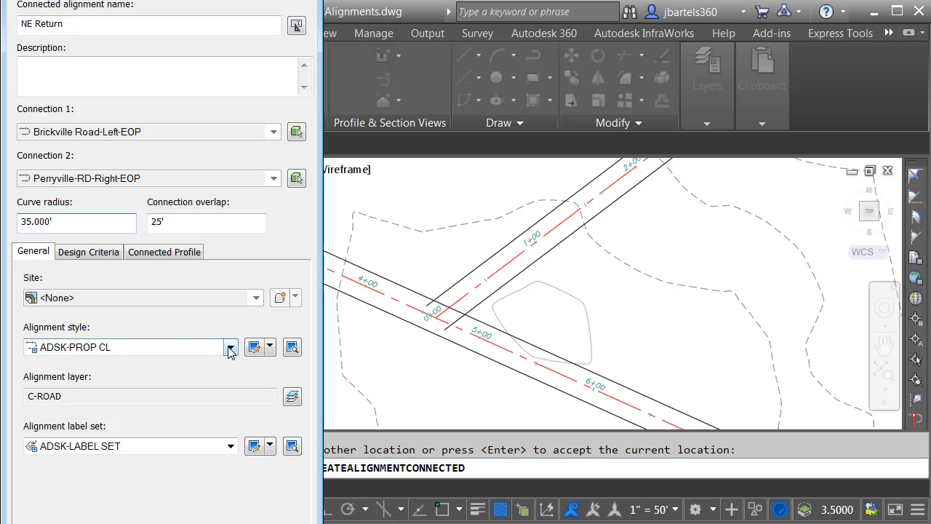
left_click(232, 347)
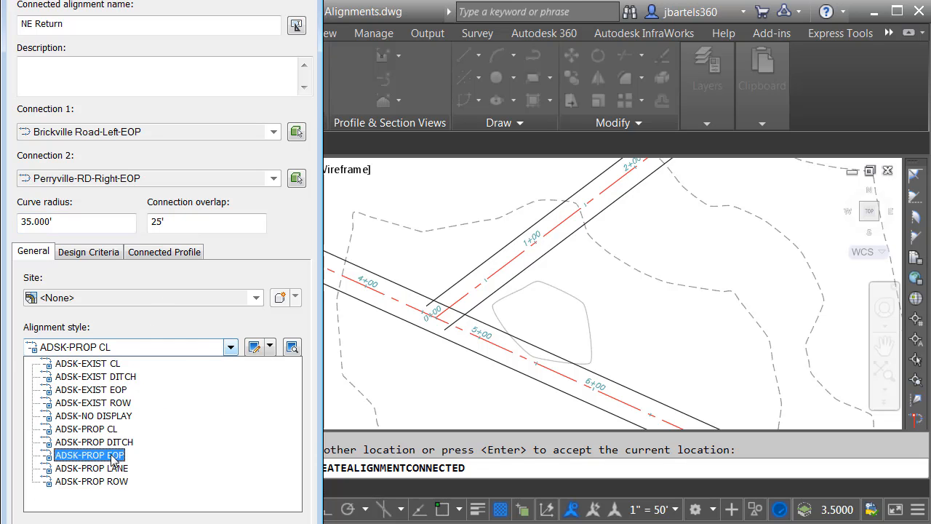
left_click(89, 454)
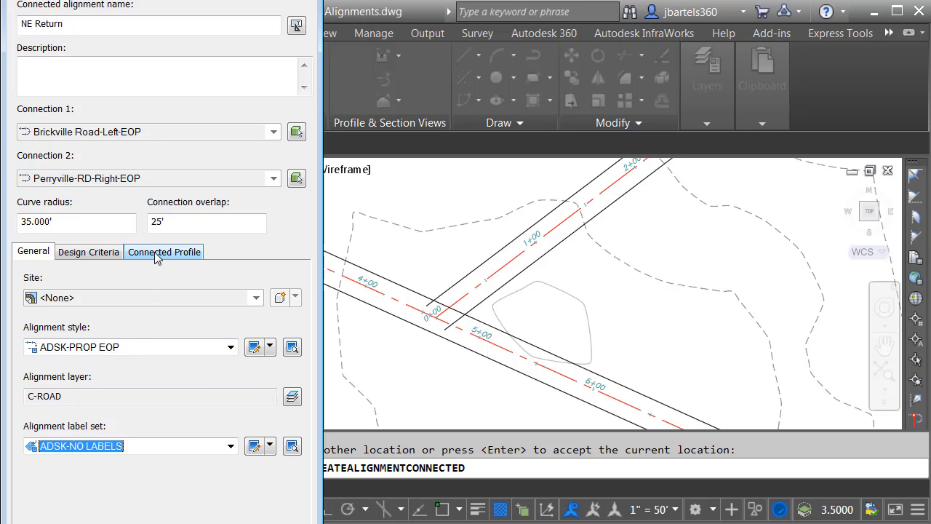
Name the connected profile '<[Alignment Name(CP)]> -FG' and confirm with OK.
left_click(163, 251)
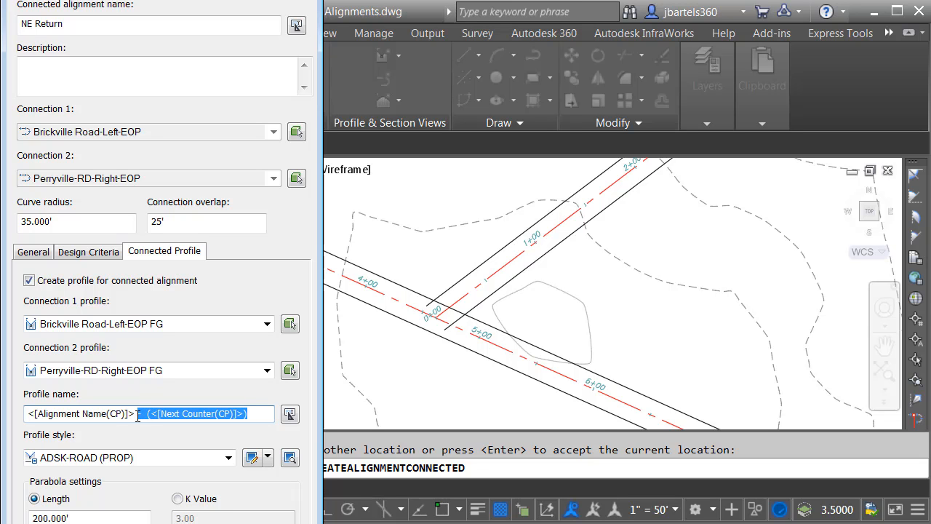
type("TF")
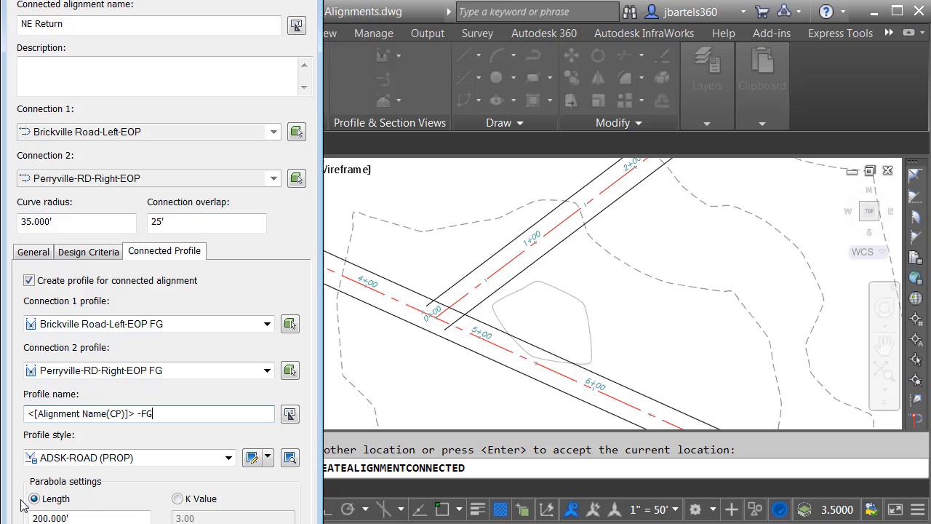
left_click(177, 499)
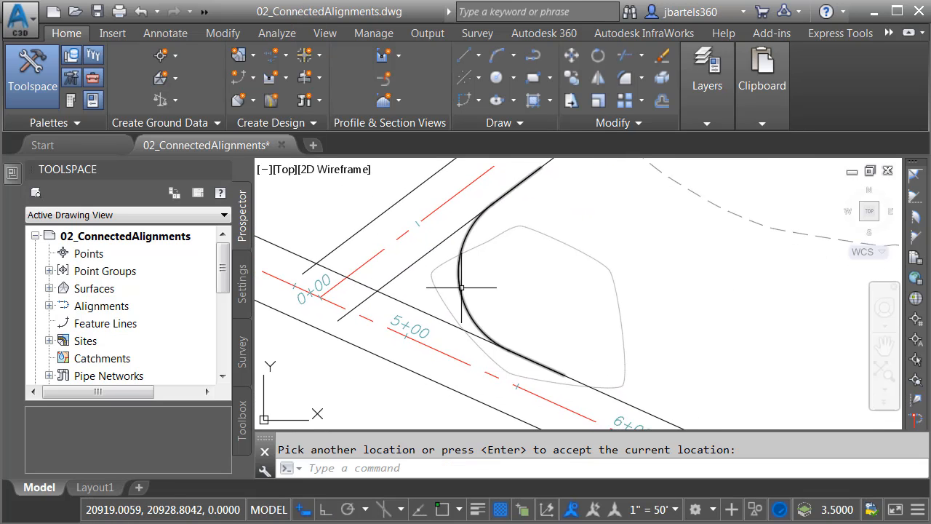
mouse_move(460, 290)
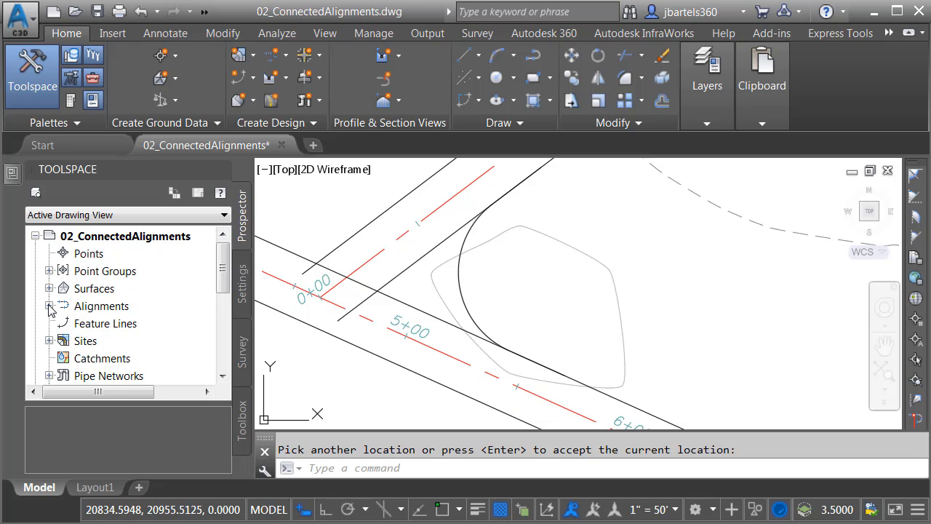
Expand Alignments > Curb Return Alignments > NE Return to reveal its profiles.
left_click(48, 305)
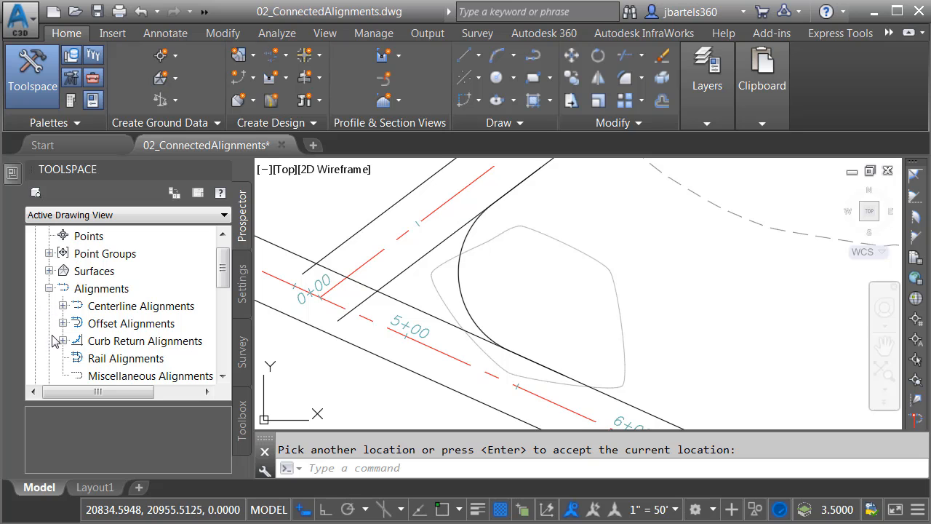
left_click(62, 341)
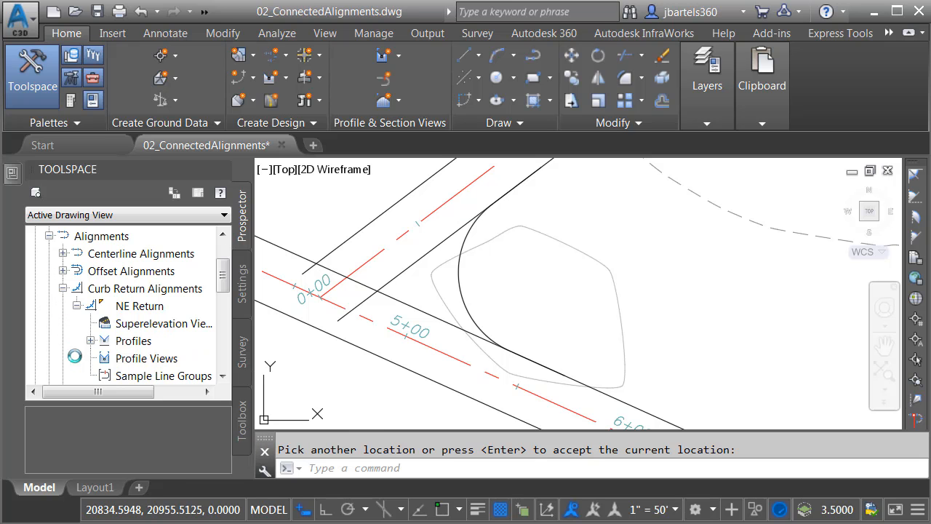
left_click(90, 340)
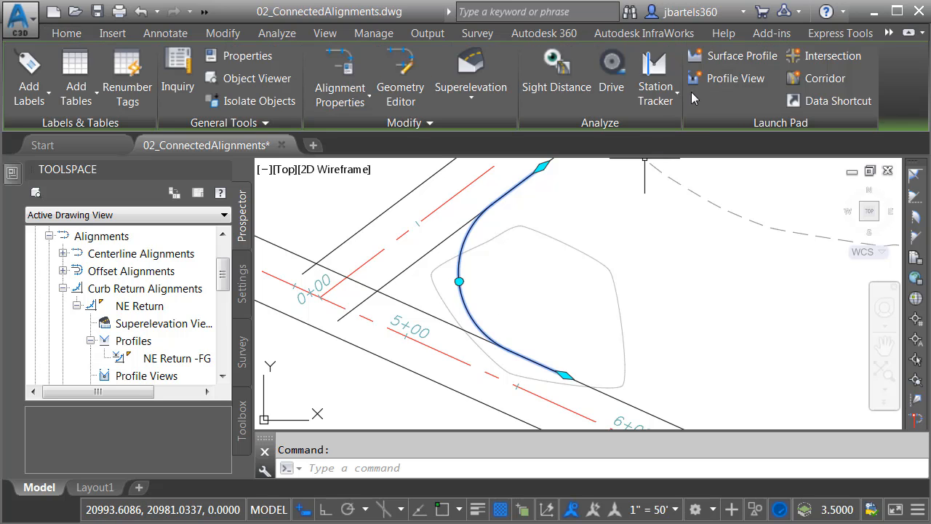
Create a profile view for NE Return and place its origin in the drawing.
left_click(735, 78)
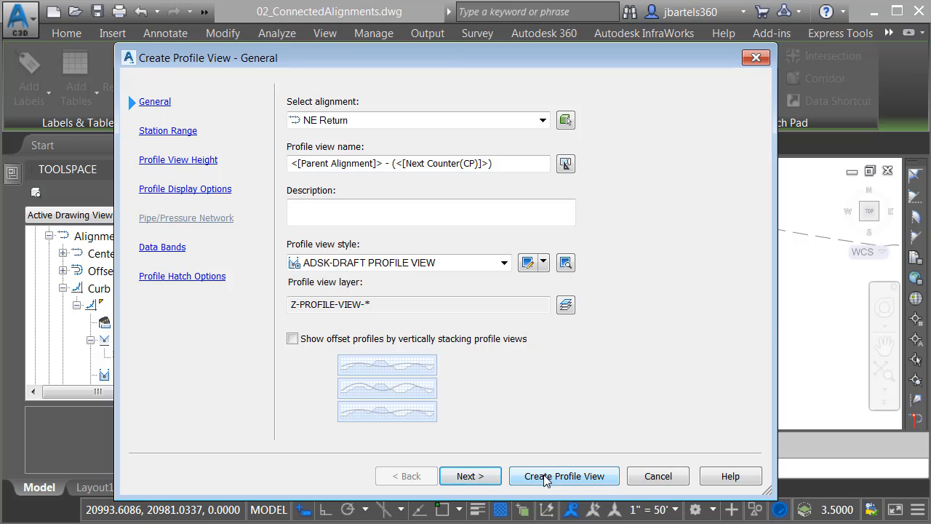
left_click(564, 476)
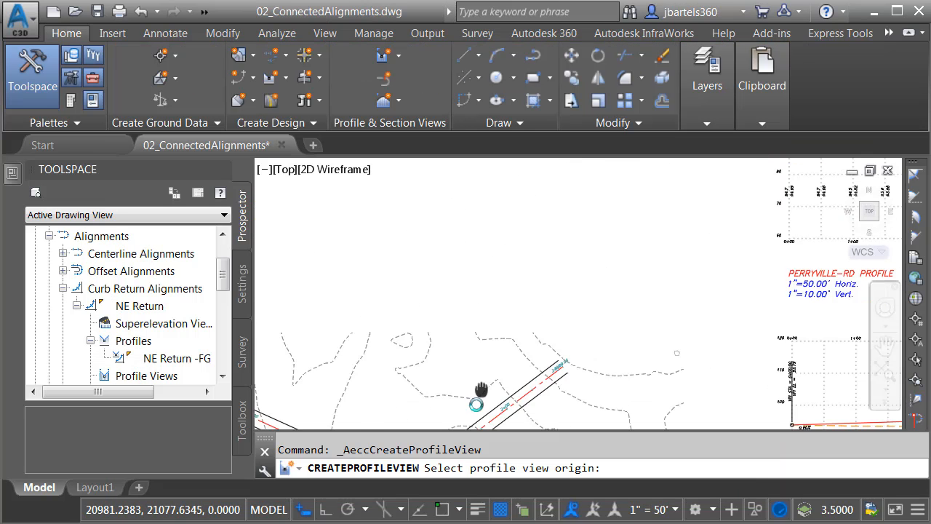
left_click(477, 404)
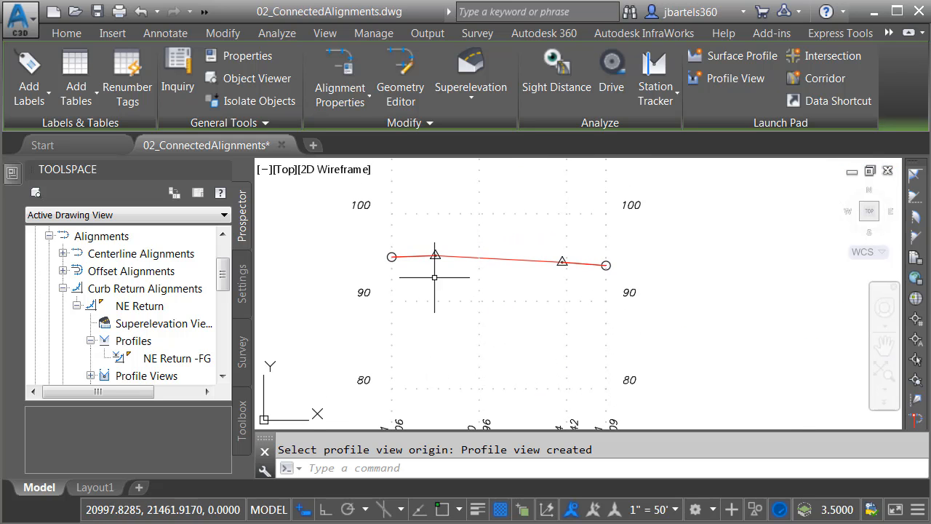
mouse_move(514, 268)
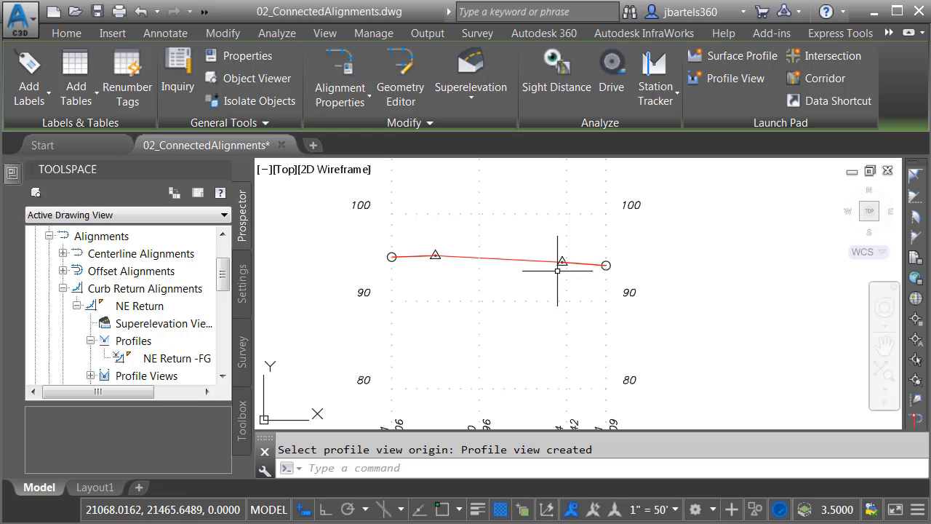
mouse_move(455, 239)
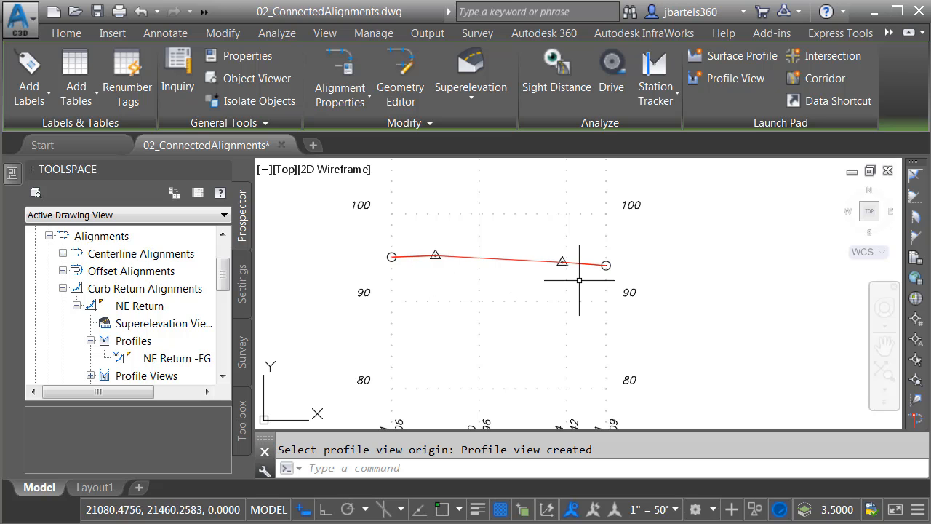
mouse_move(581, 281)
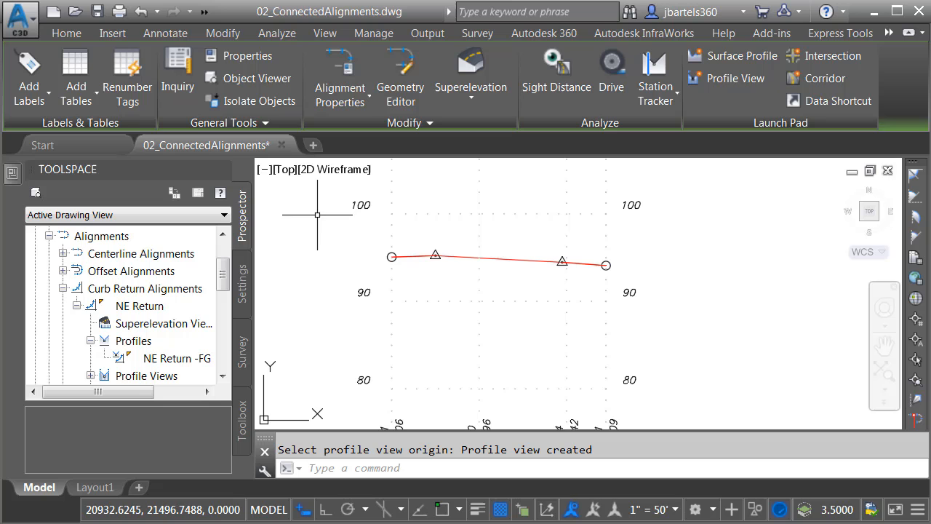
mouse_move(264, 170)
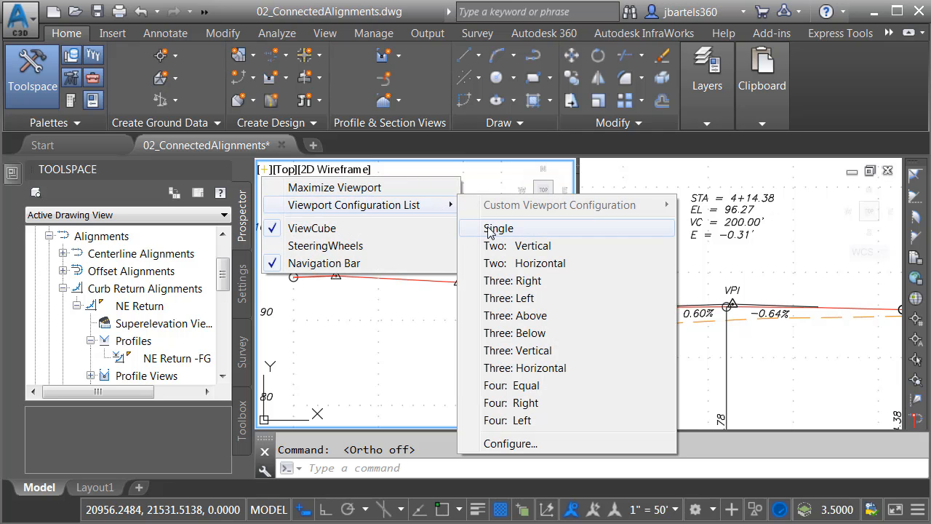
Switch to a single viewport on the plan, cancelling an accidental grip stretch.
left_click(499, 228)
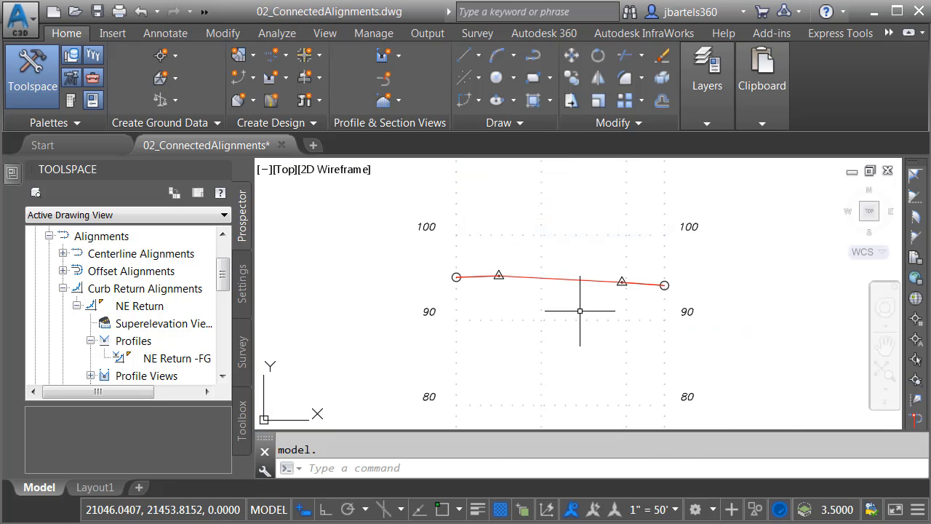
mouse_move(529, 322)
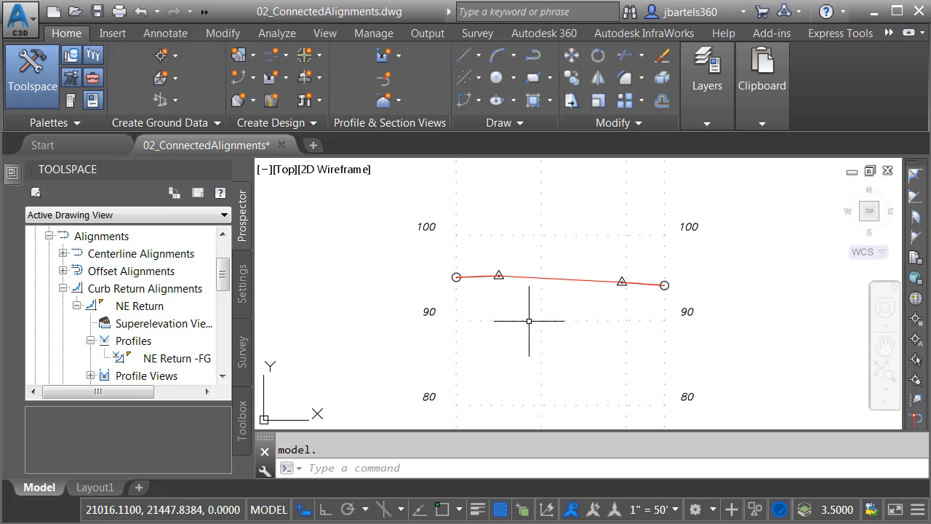
mouse_move(602, 351)
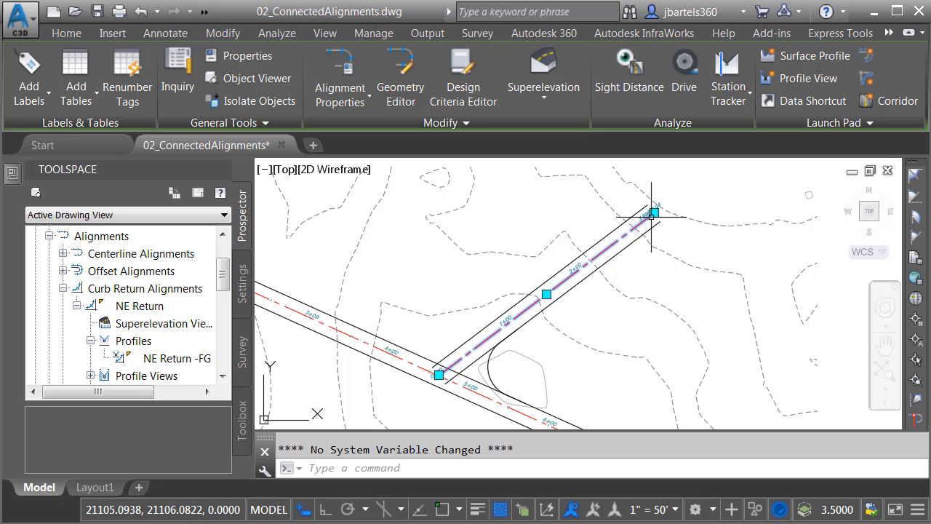
left_click_drag(653, 213, 695, 253)
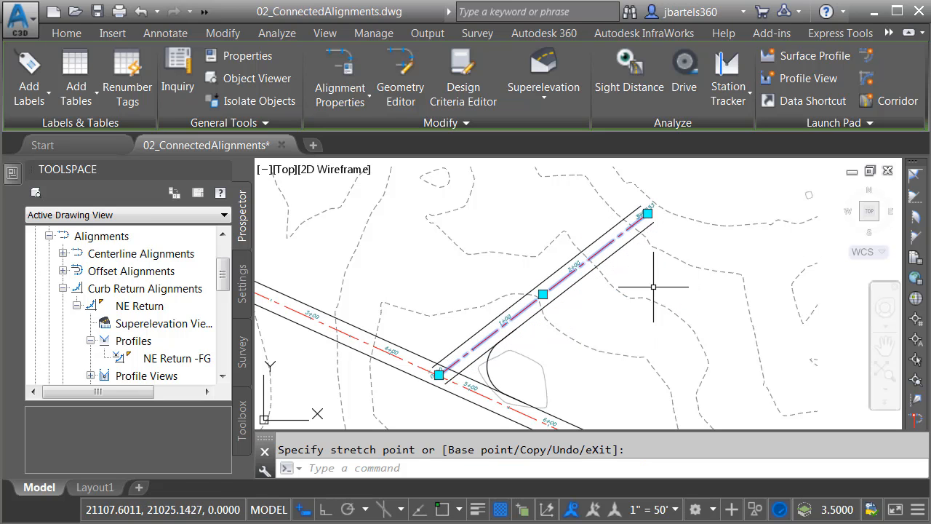
key("Escape")
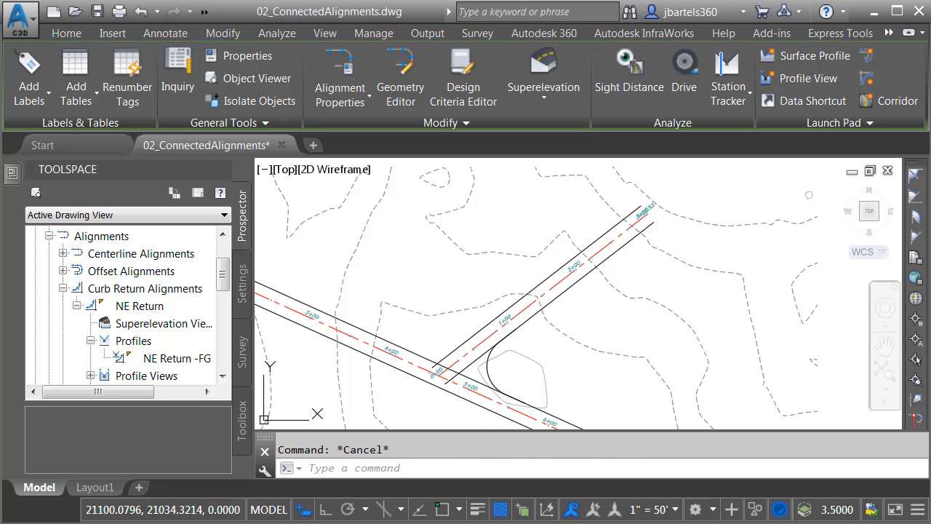
left_click(66, 33)
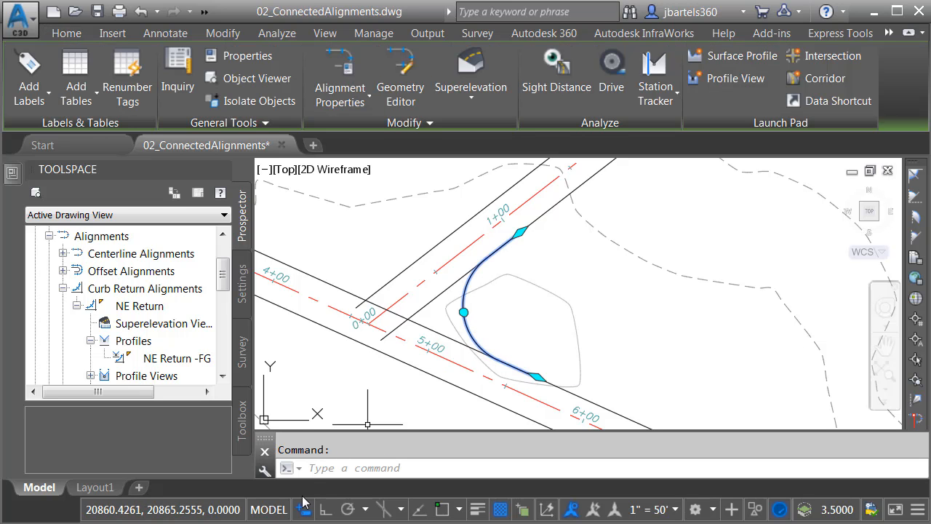
mouse_move(538, 260)
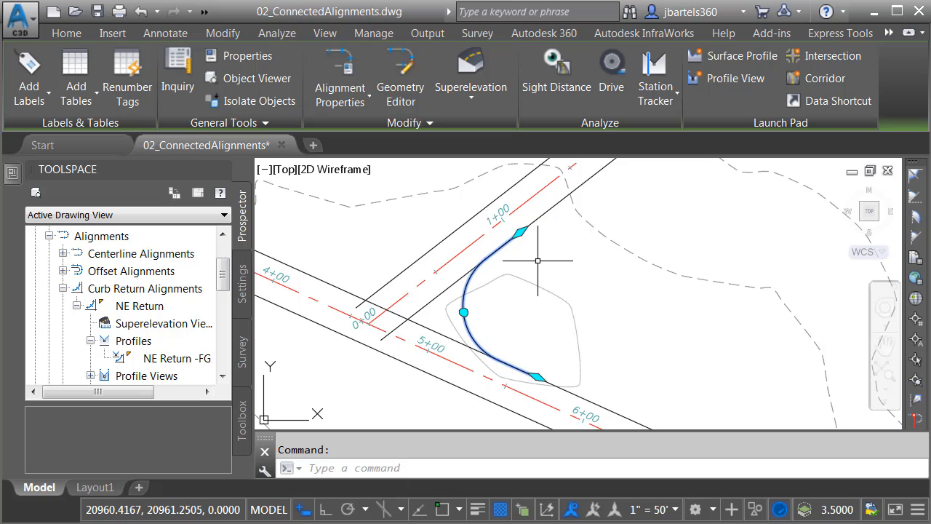
mouse_move(538, 260)
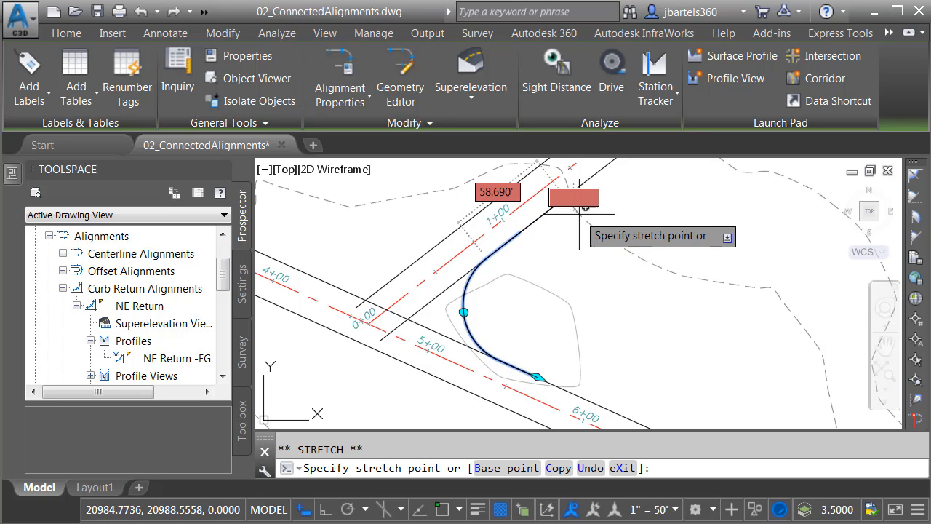
mouse_move(589, 210)
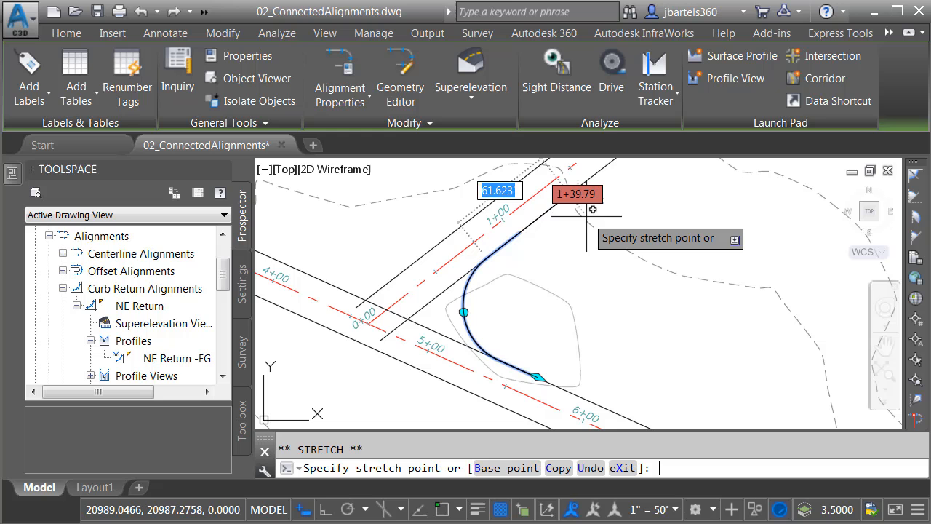
Stretch both NE Return end grips and its radius grip to 50 each.
type("50")
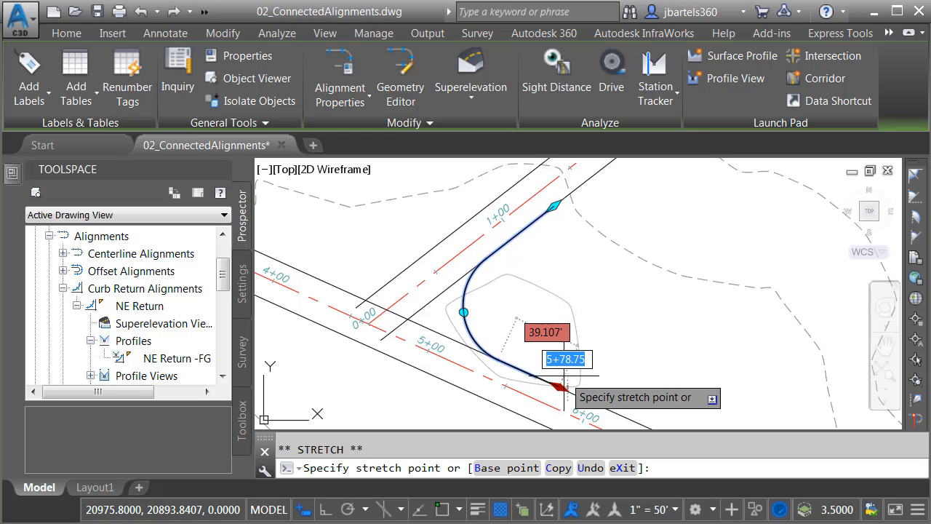
type("50")
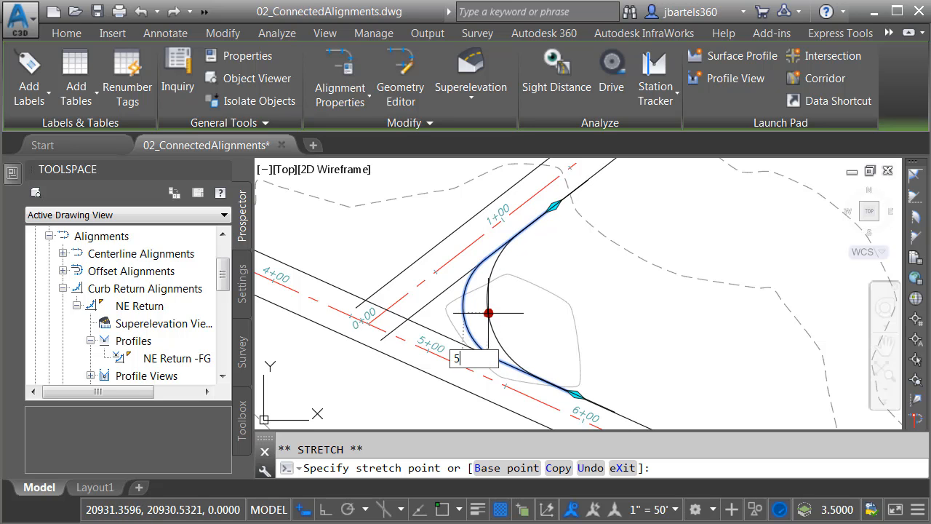
type("50")
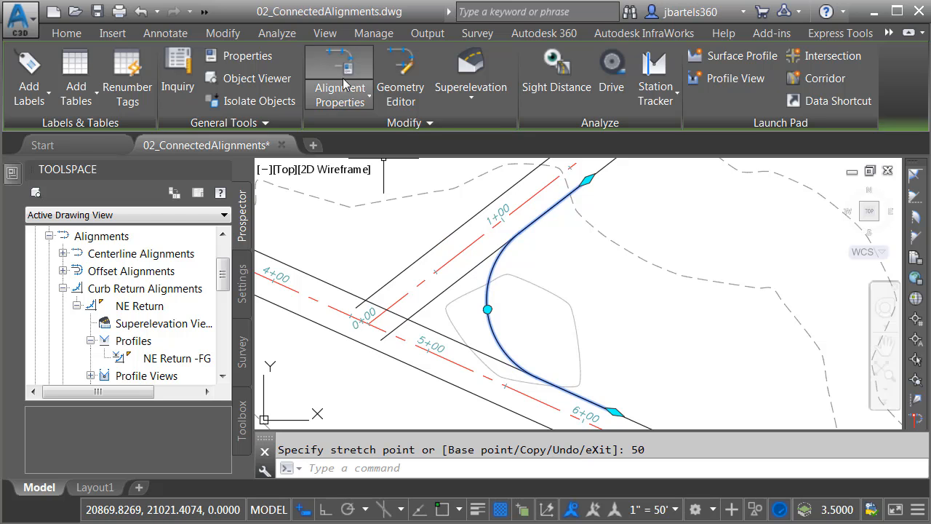
left_click(338, 87)
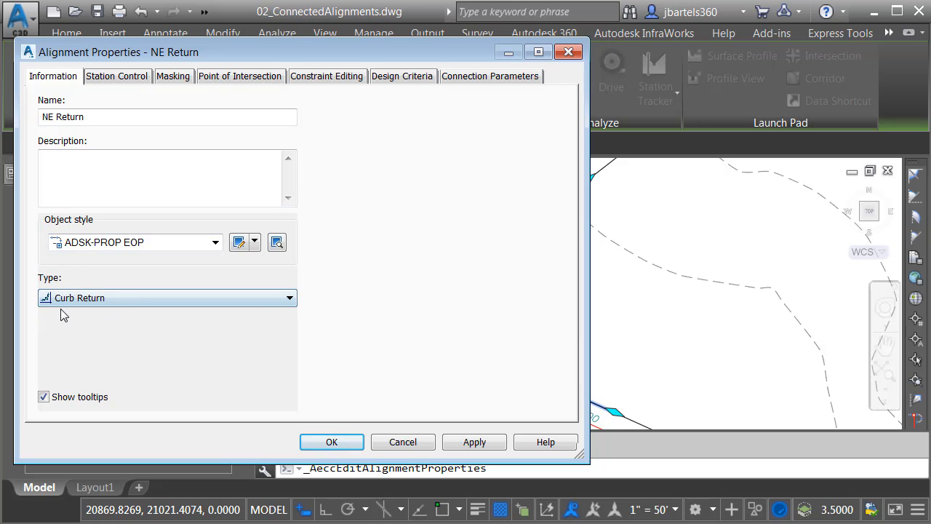
left_click(116, 76)
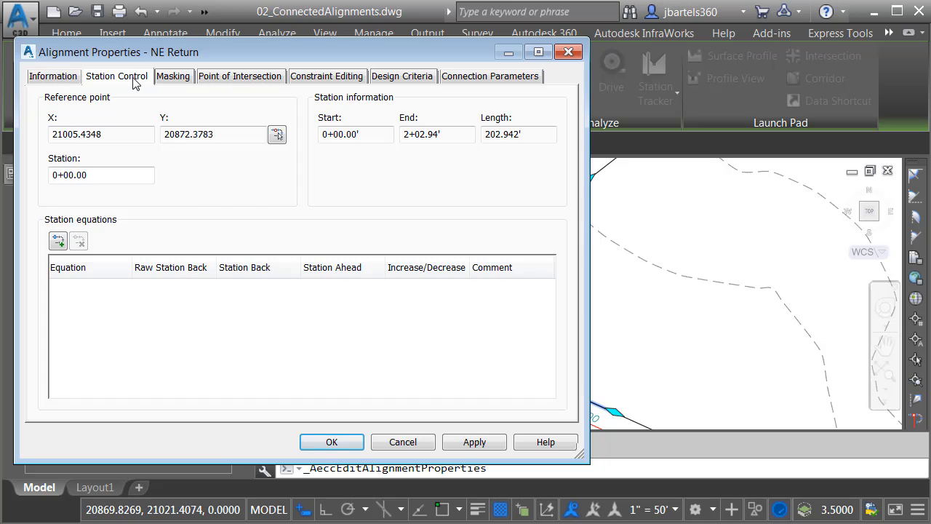
left_click(240, 75)
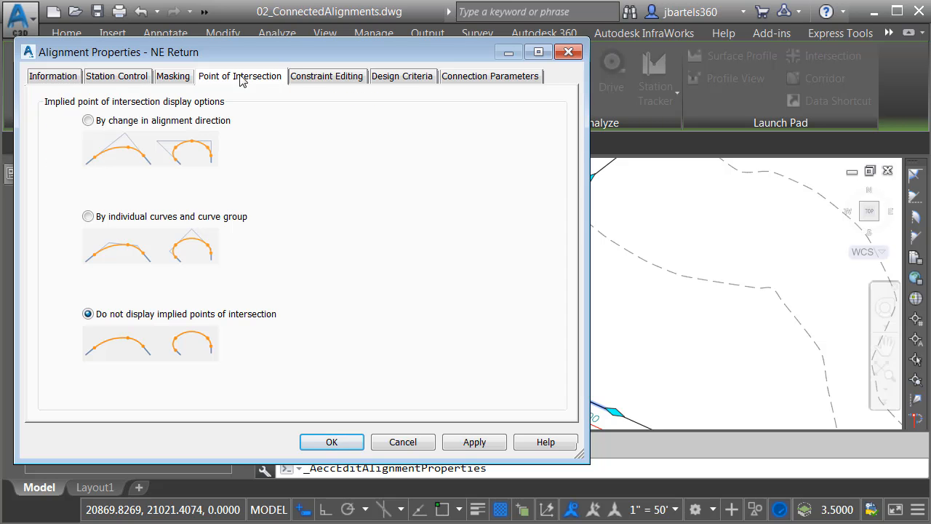
left_click(326, 76)
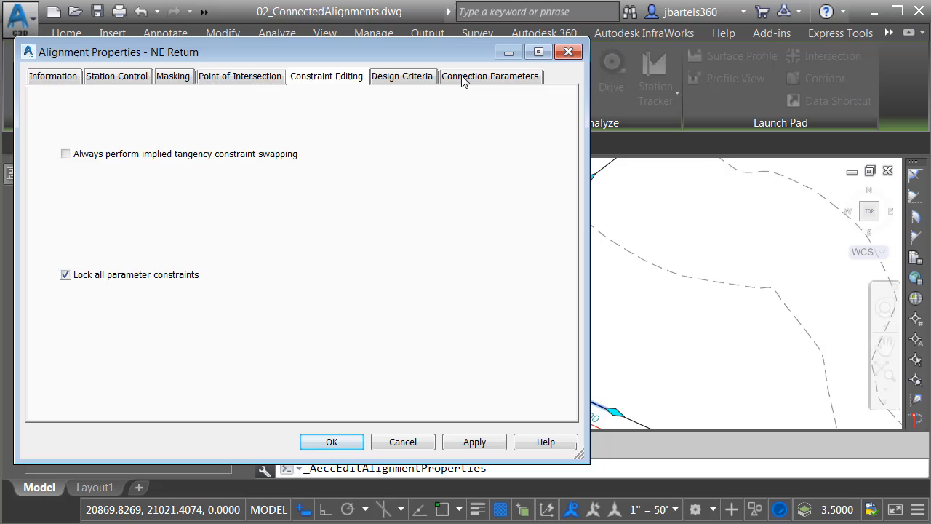
left_click(490, 75)
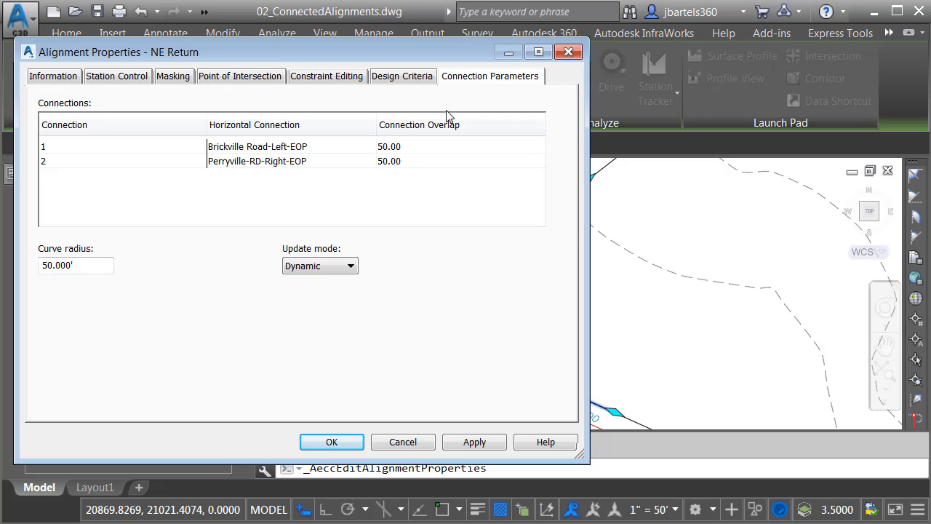
mouse_move(325, 171)
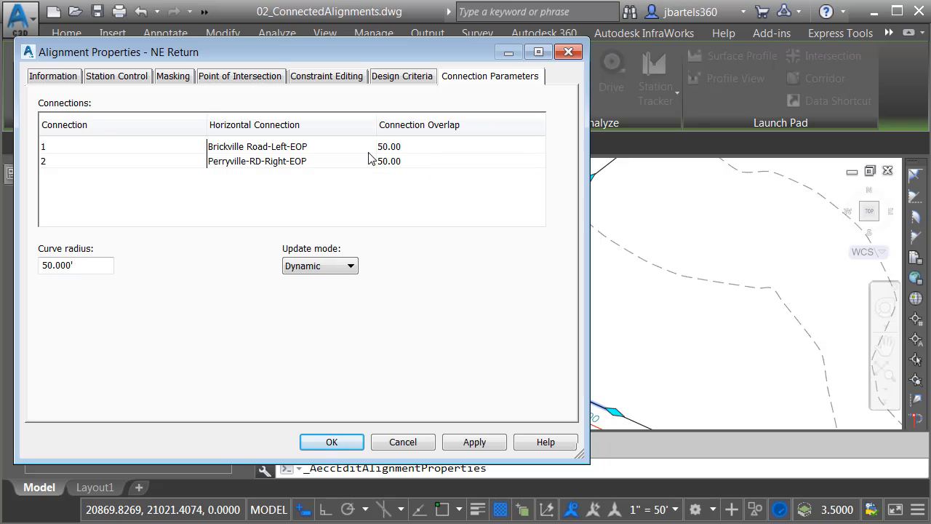
triple_click(75, 265)
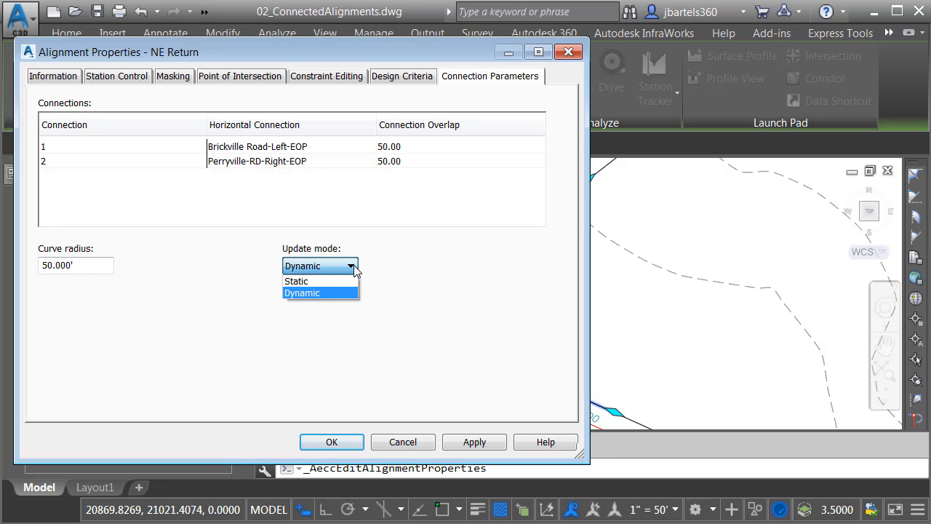
left_click(302, 292)
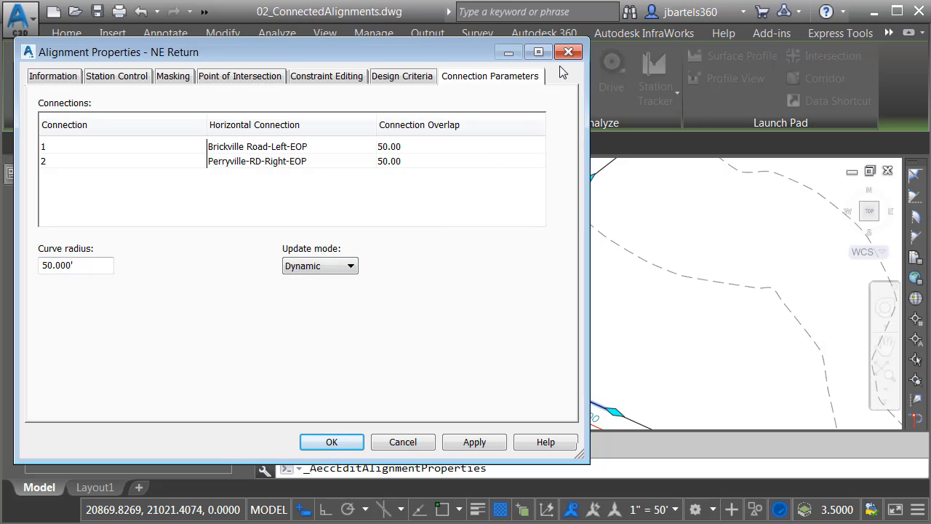
left_click(331, 442)
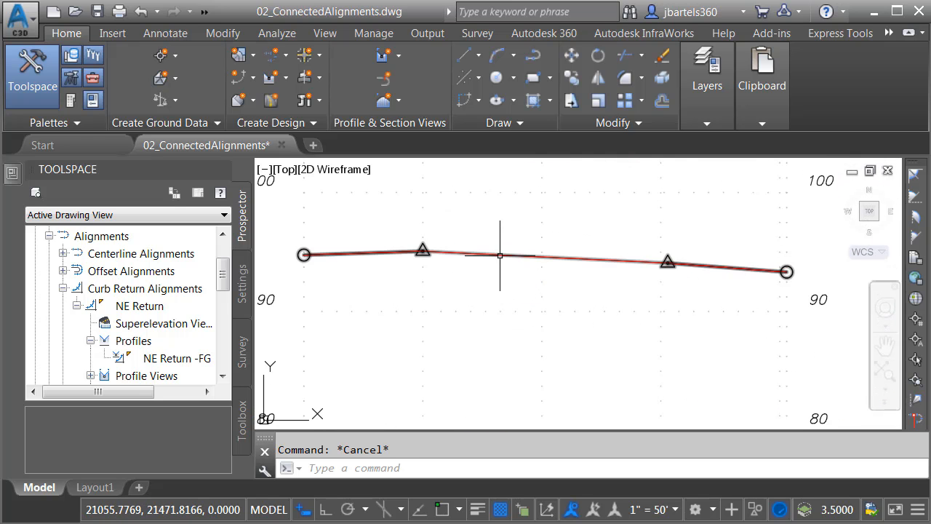
Select the NE Return -FG profile and open its Geometry Editor layout tools.
left_click(546, 255)
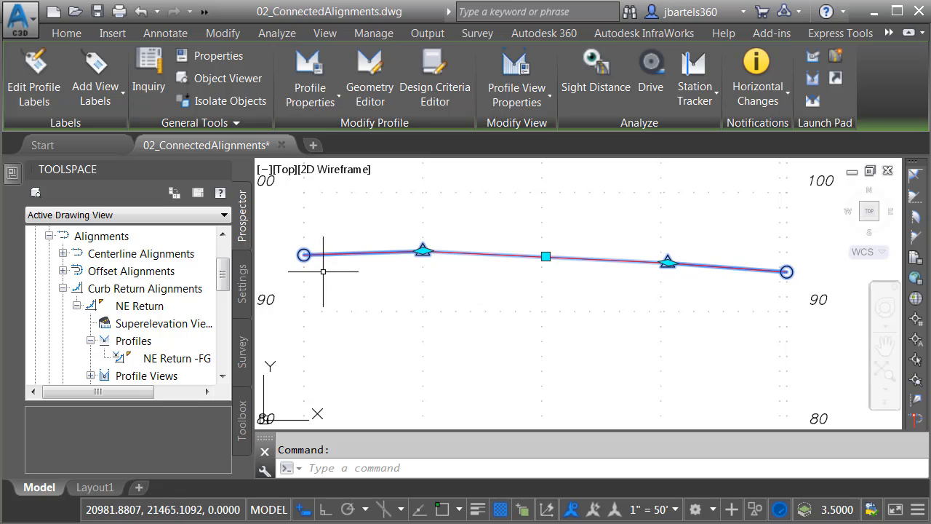
mouse_move(664, 281)
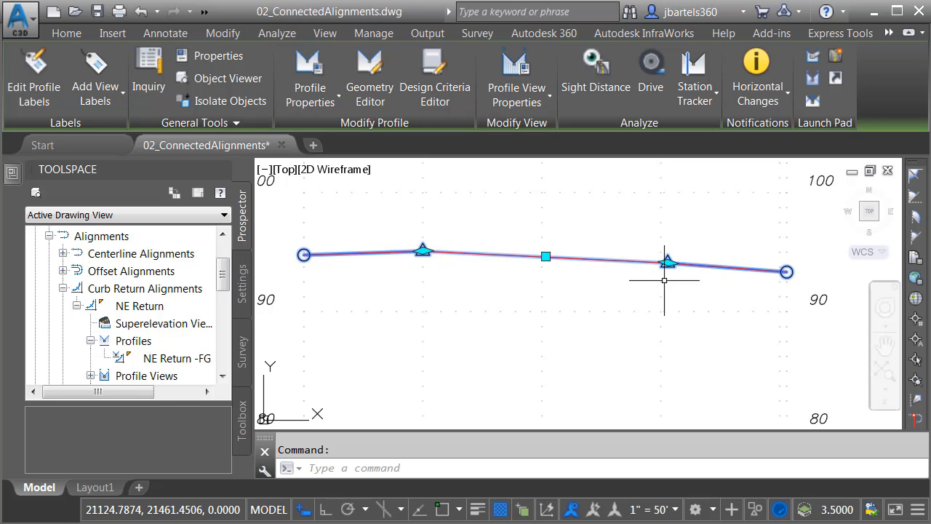
mouse_move(762, 282)
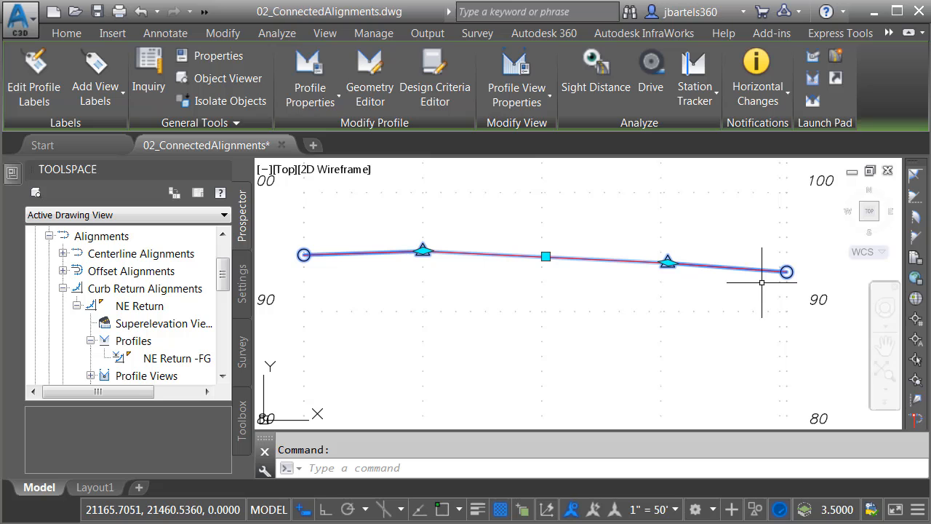
mouse_move(604, 289)
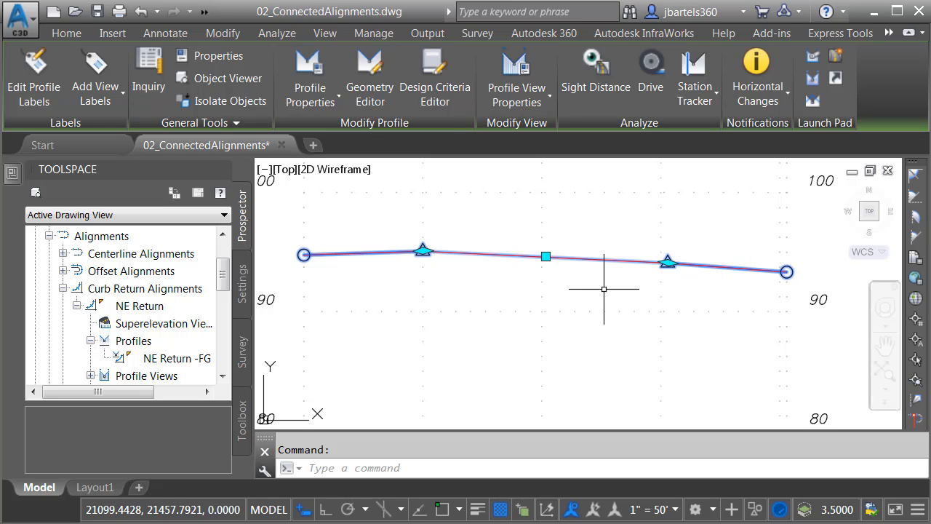
mouse_move(547, 286)
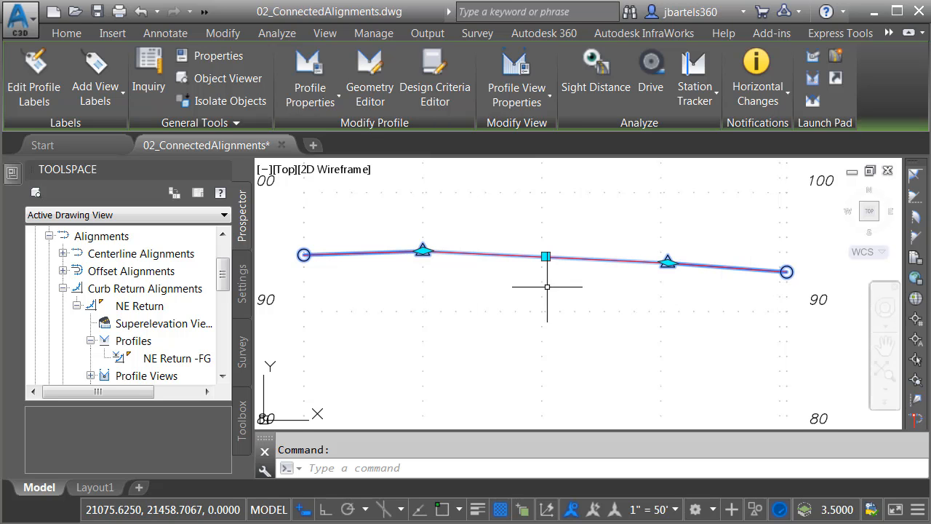
left_click(667, 262)
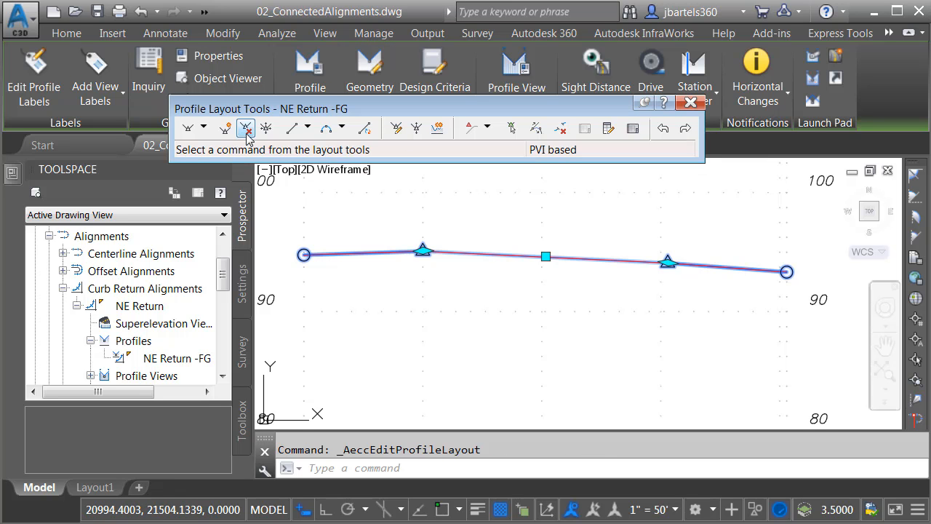
Abandon PVI insertion, close the Profile Layout Tools, and reselect NE Return -FG.
left_click(226, 127)
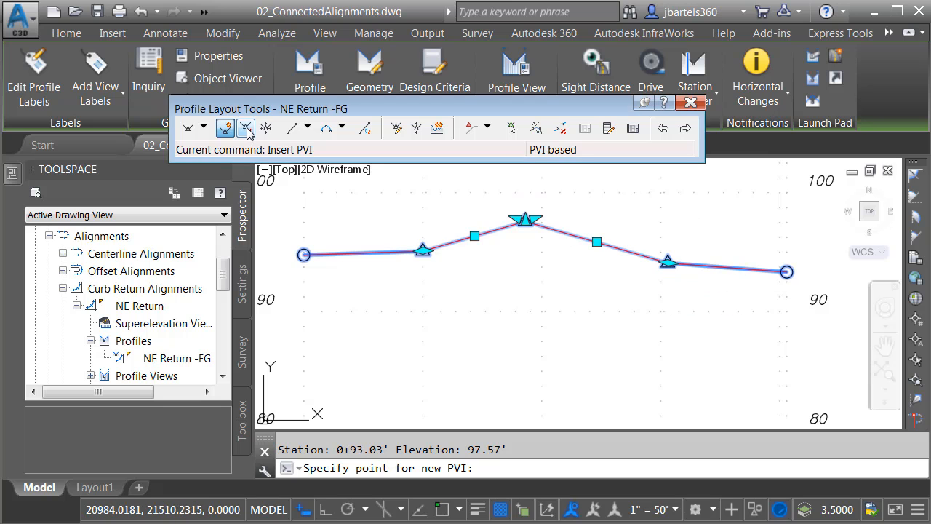
left_click(246, 128)
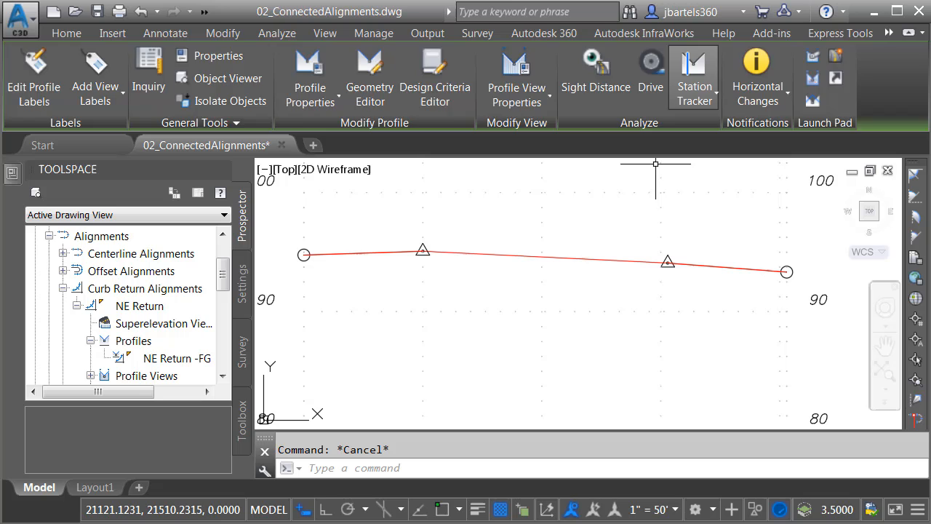
left_click(546, 257)
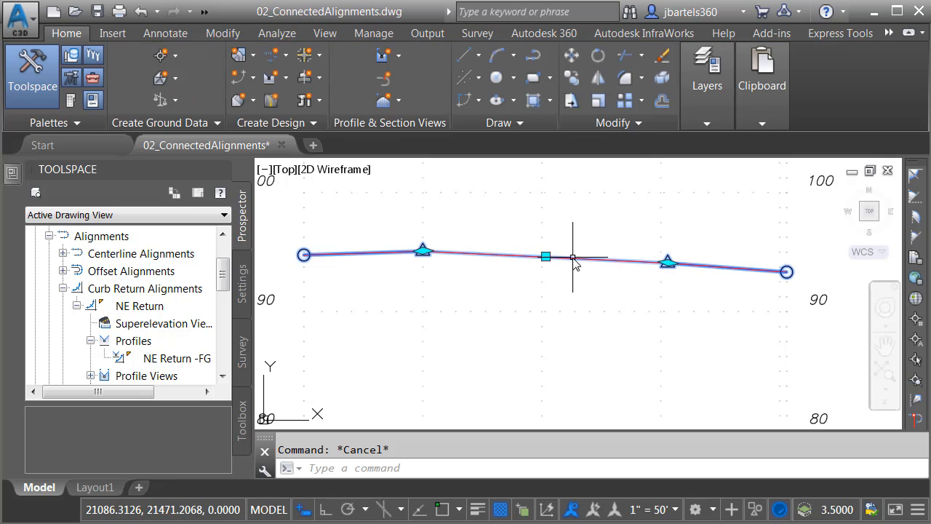
left_click(545, 256)
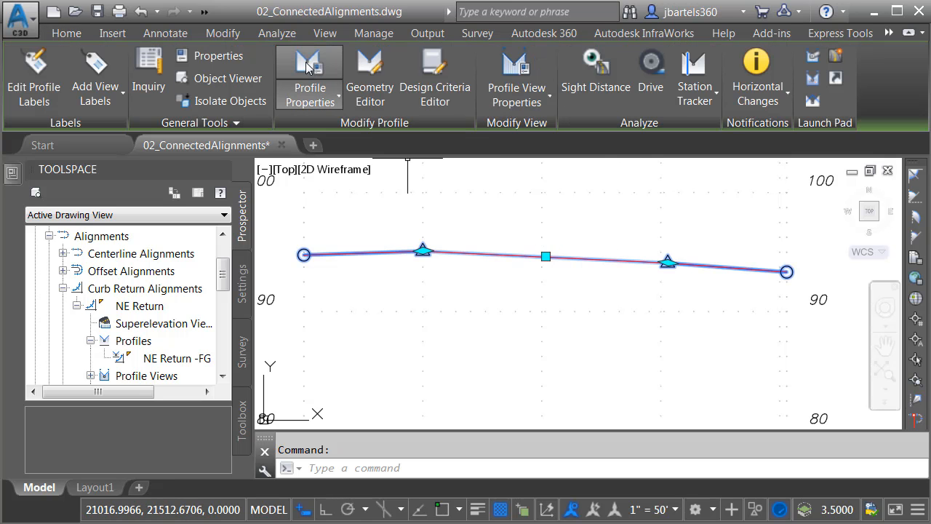
left_click(309, 73)
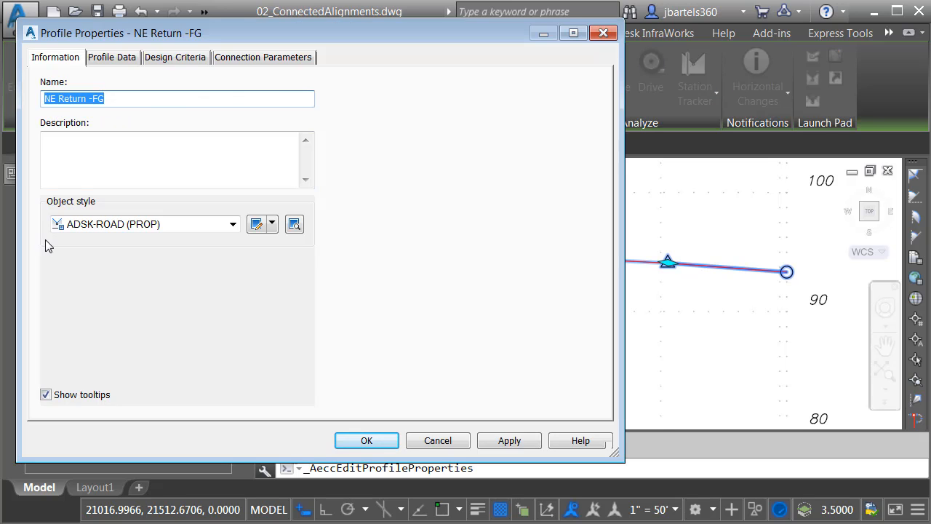
left_click(112, 57)
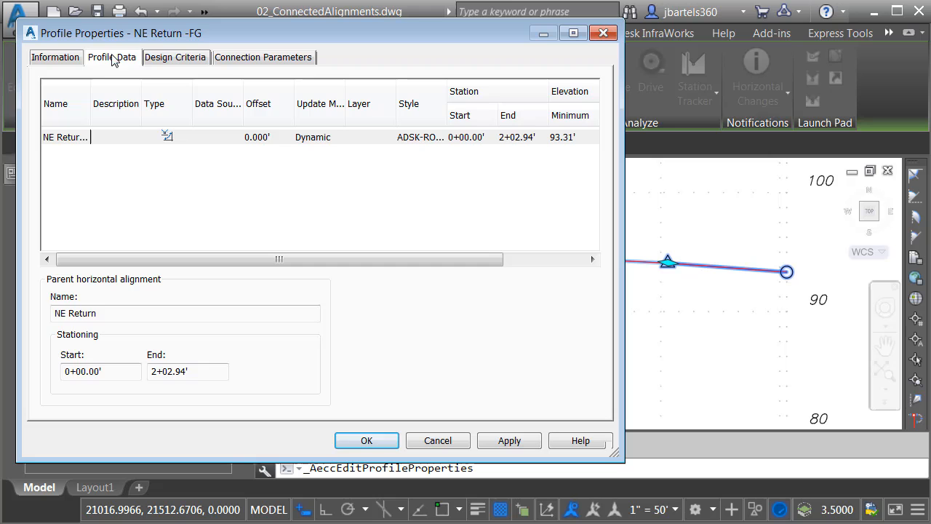
left_click(174, 57)
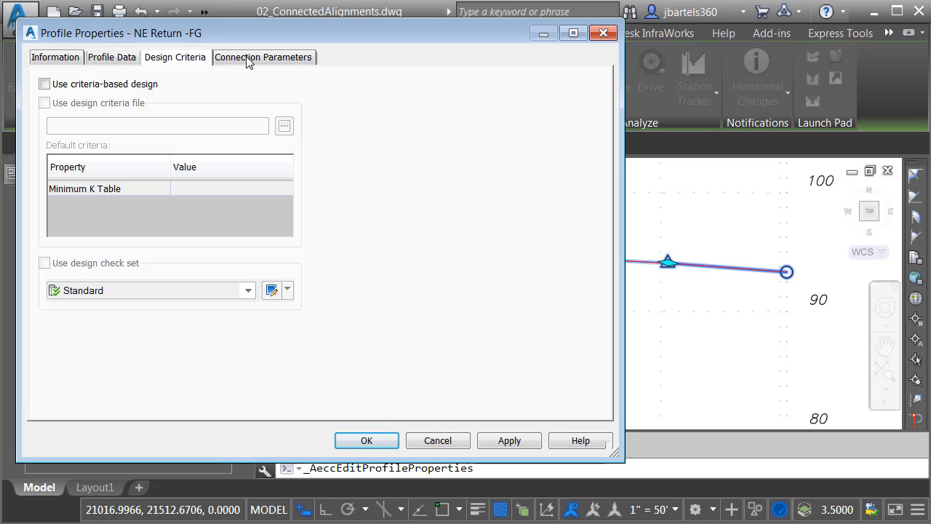
left_click(263, 57)
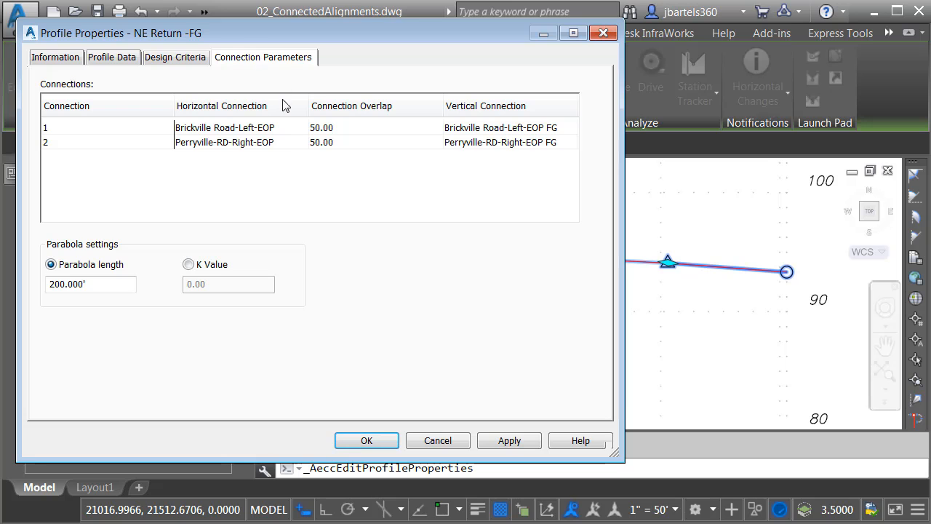
mouse_move(282, 146)
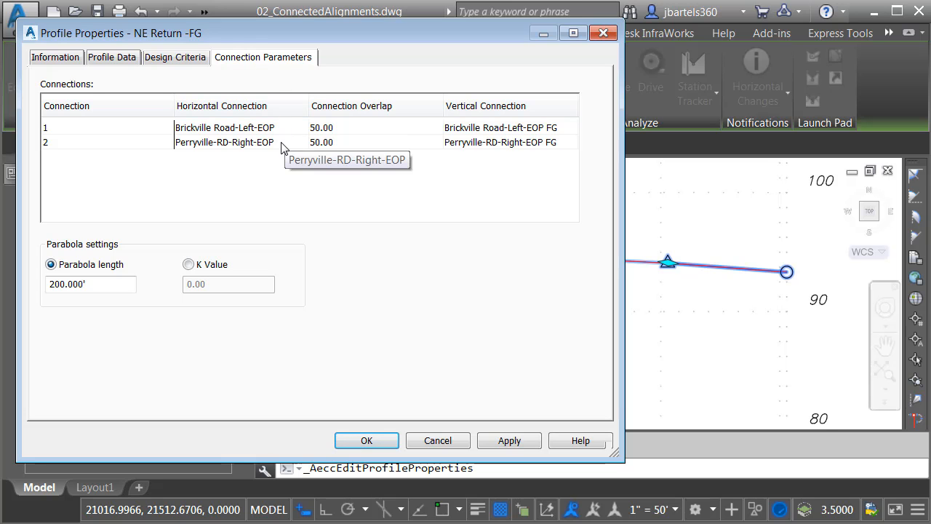
mouse_move(377, 139)
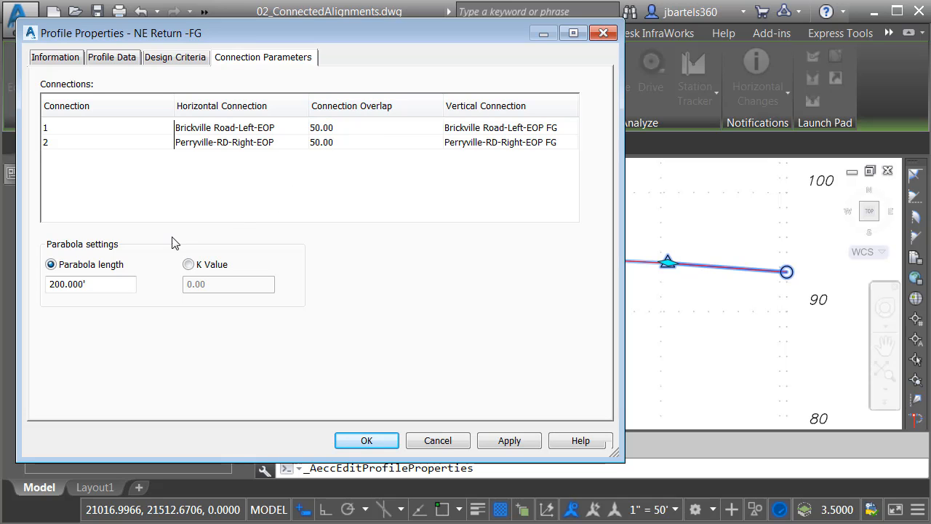
mouse_move(233, 246)
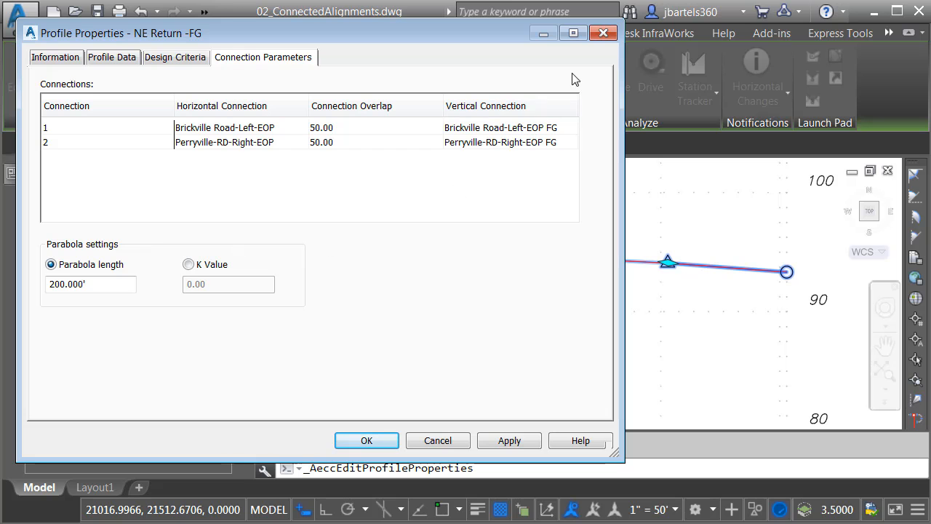
left_click(367, 440)
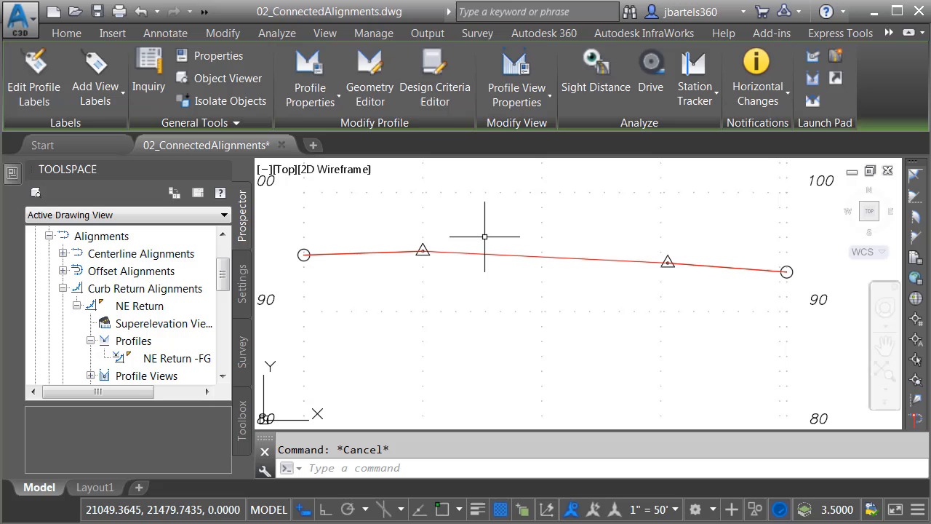
Launch Create Connected Alignment and place it near the road intersection.
left_click(66, 33)
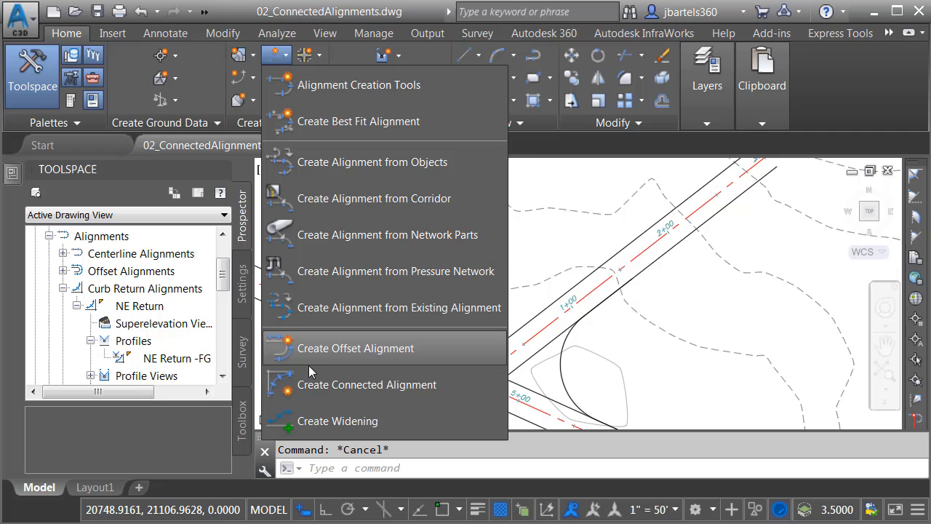
left_click(367, 384)
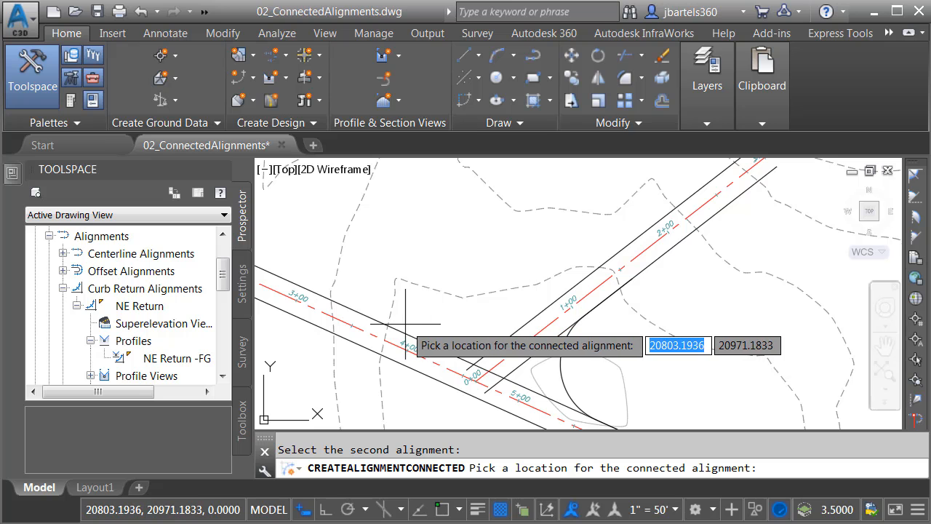
mouse_move(513, 319)
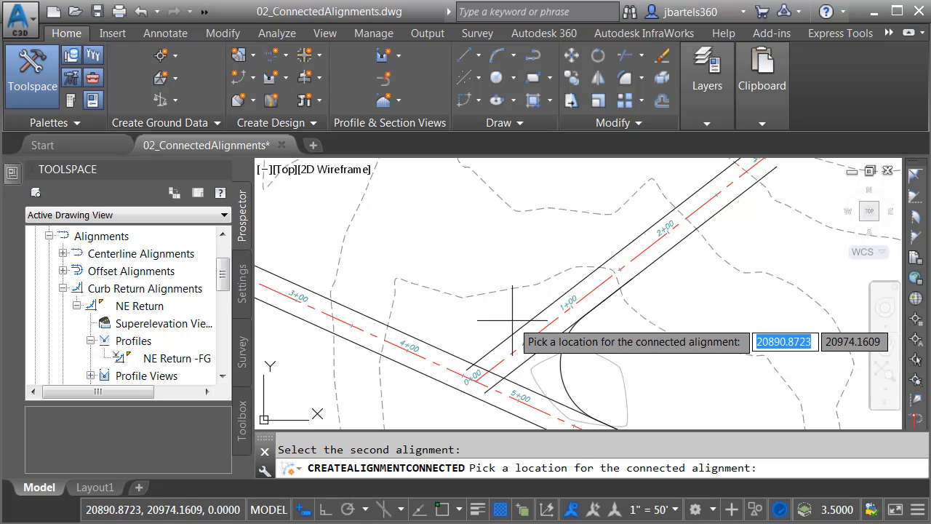
mouse_move(483, 324)
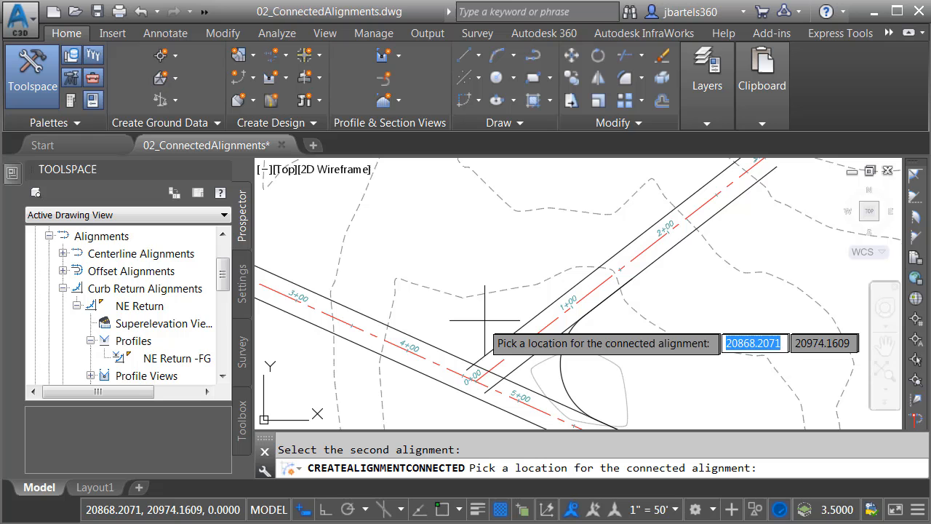
left_click(473, 370)
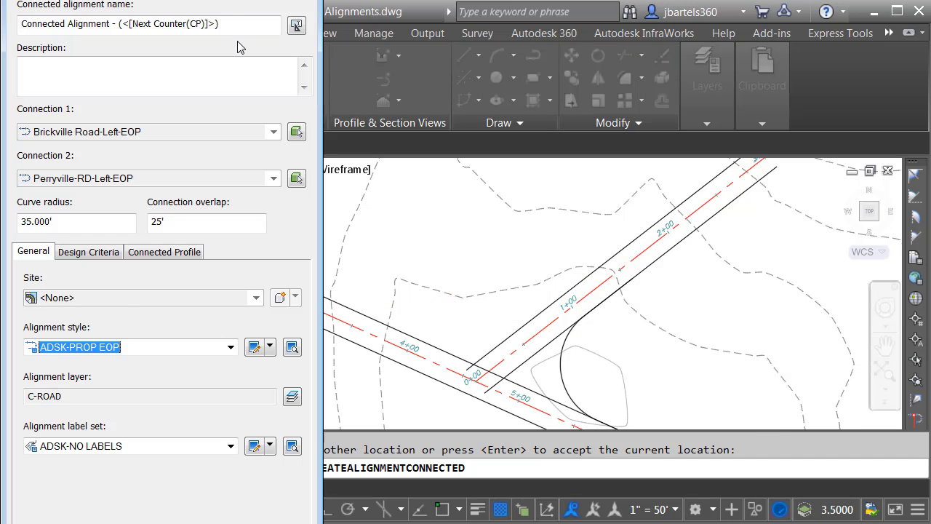
Name the connected alignment 'NW Return' and review its Connected Profile settings.
type("NW Return")
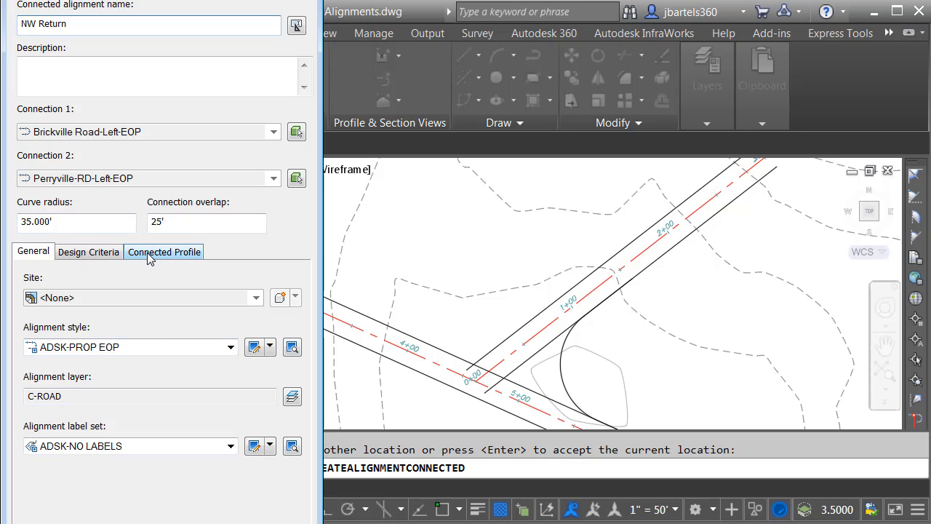
left_click(164, 251)
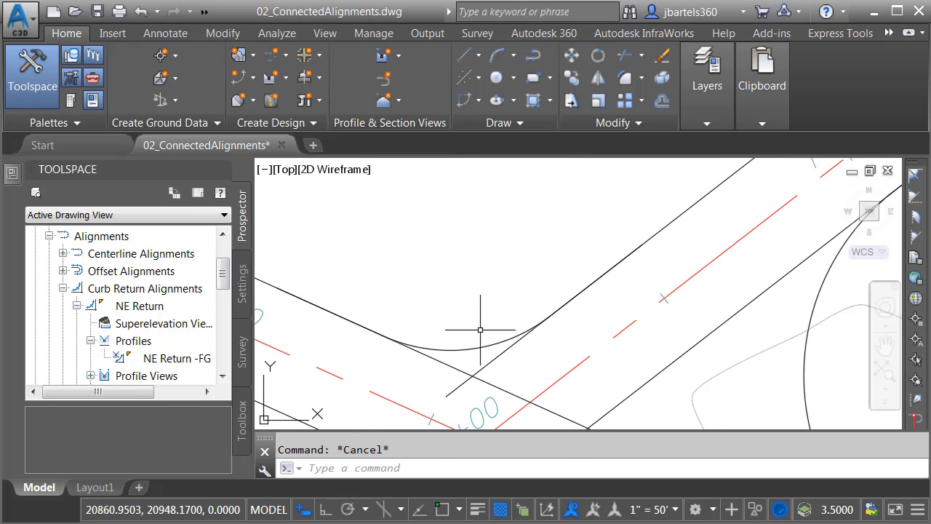
Select the NW Return curb-return curve in the drawing.
left_click(469, 349)
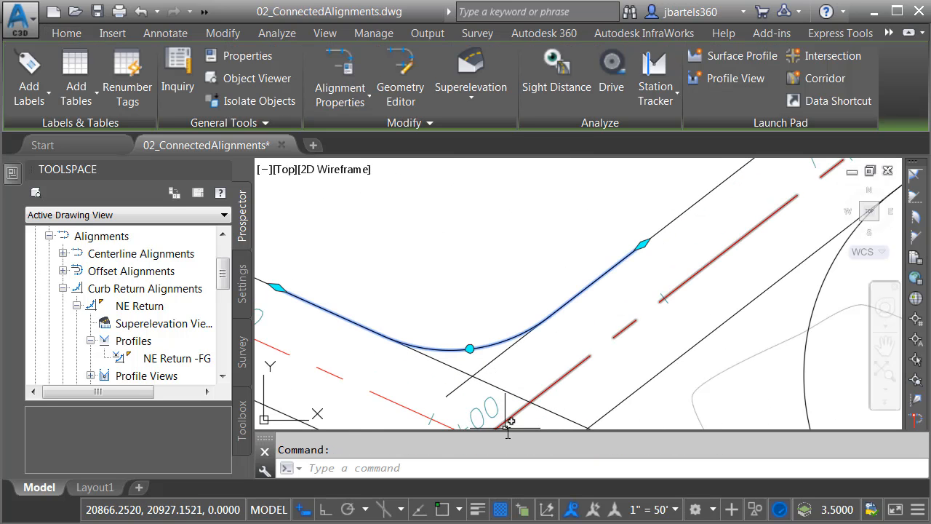